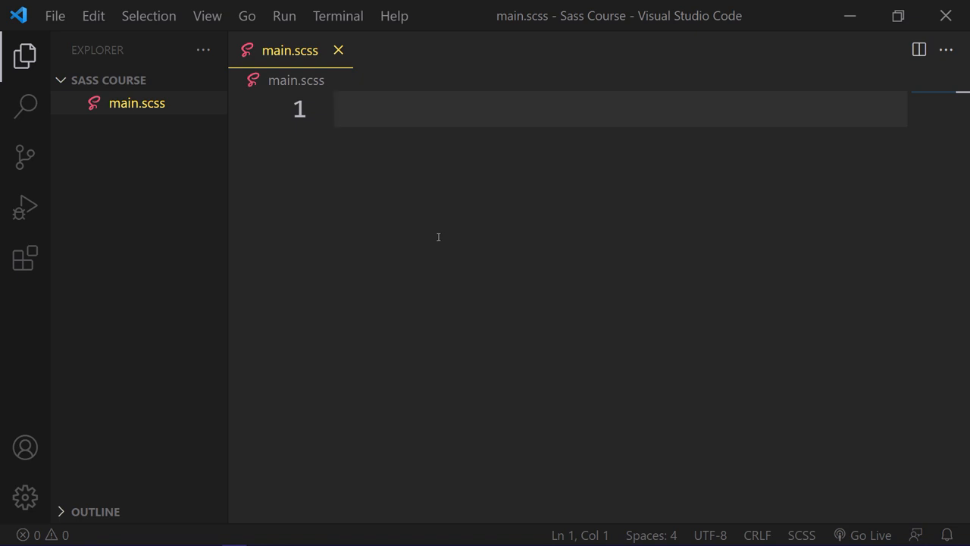
Declare $success-color: green and use it as the color of .success and h3 rules.
type("$succes")
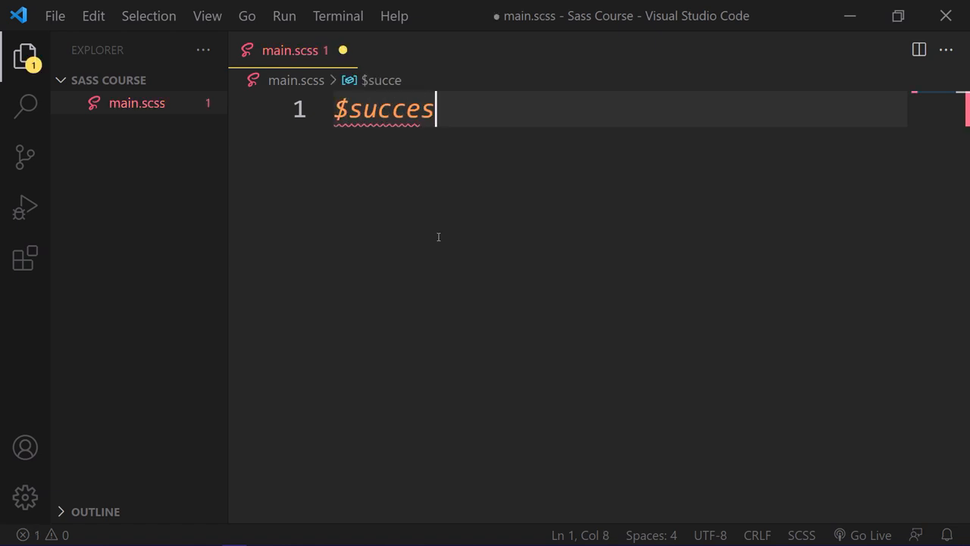
type("s-color:")
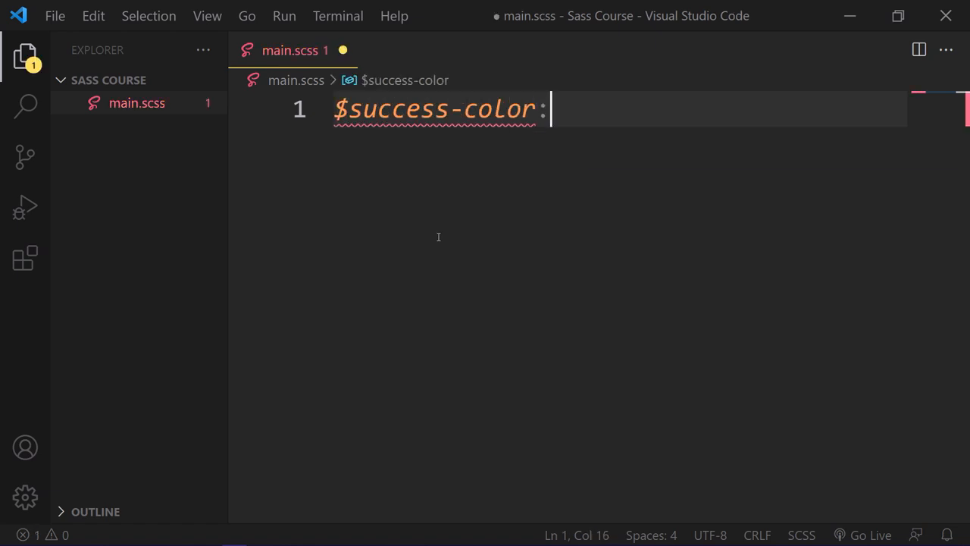
type("green;")
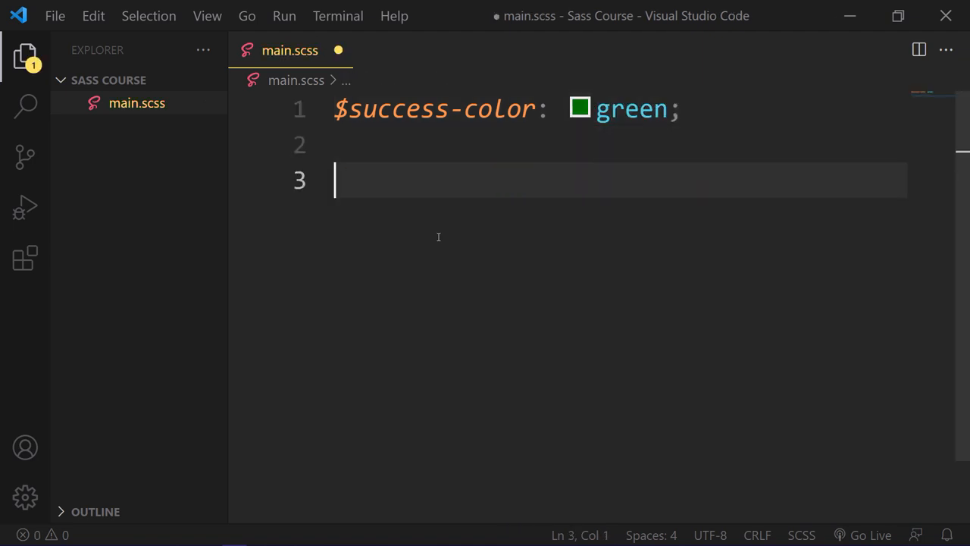
type(".success {")
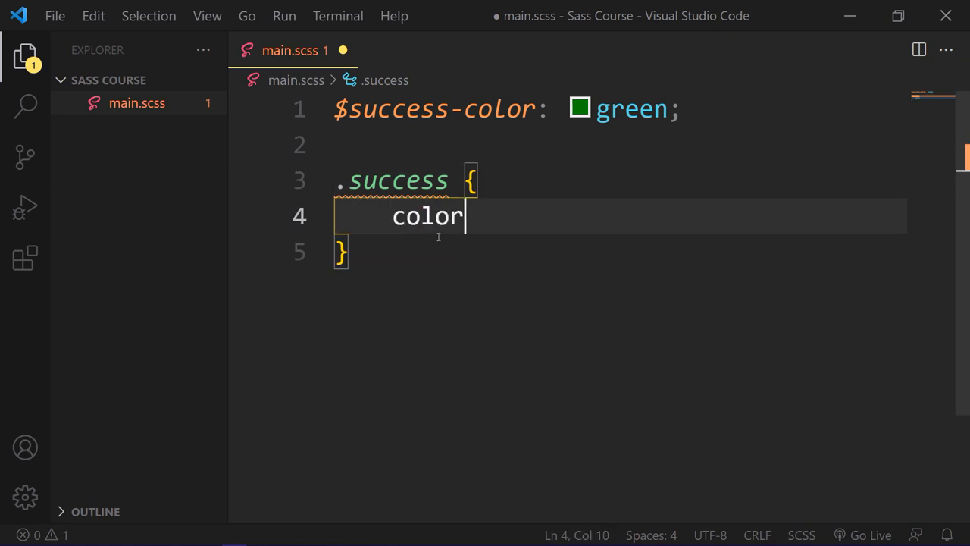
type(": $")
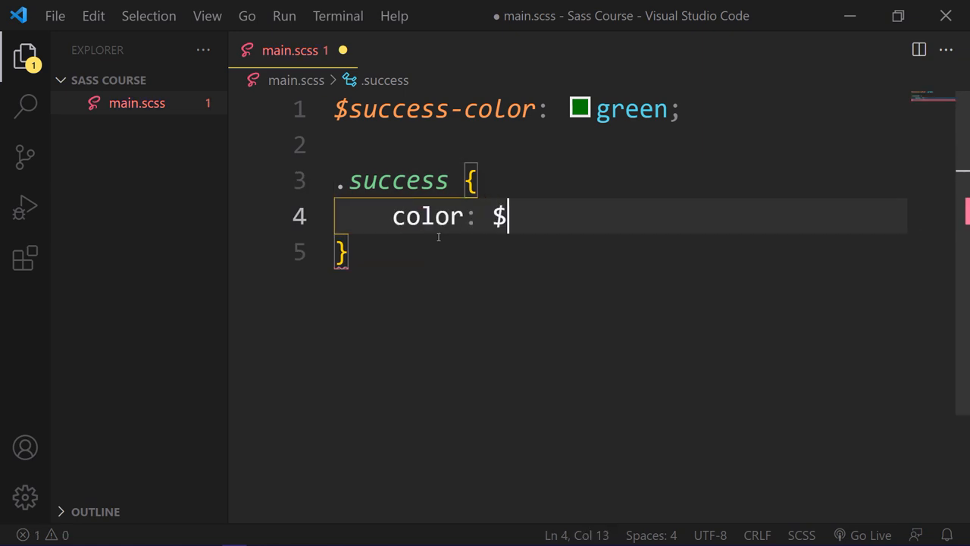
type("success-color;")
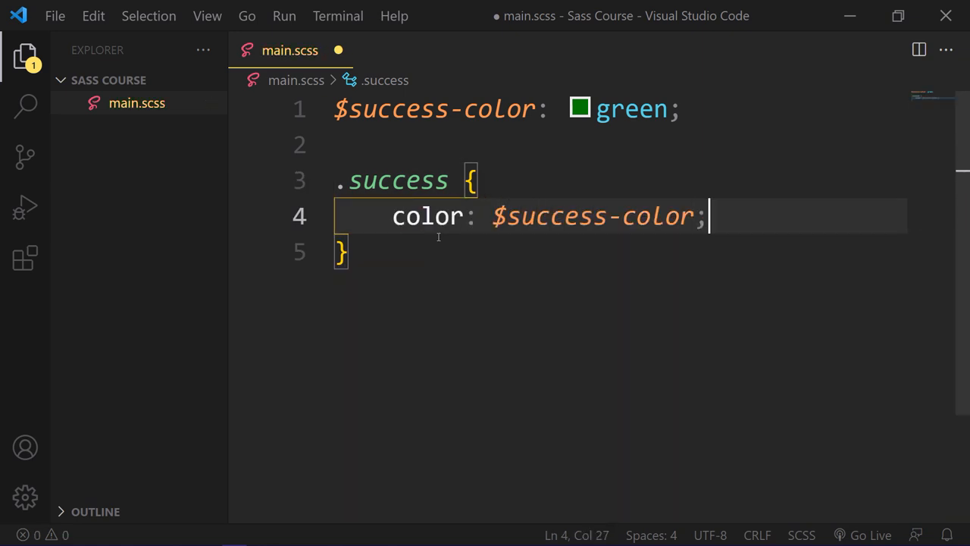
type("h3 {")
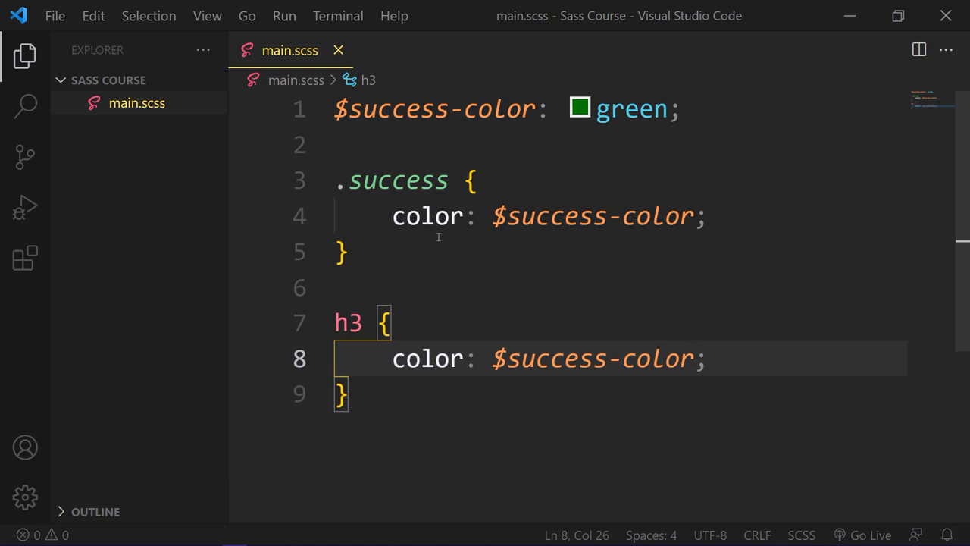
Create index.html in the Explorer with Emmet boilerplate and a p.suc element.
left_click(136, 78)
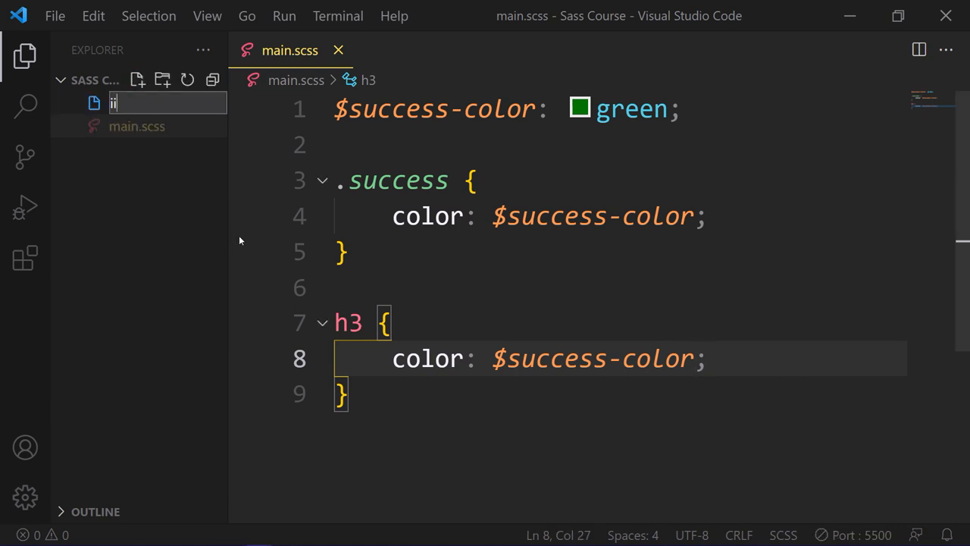
key("Return")
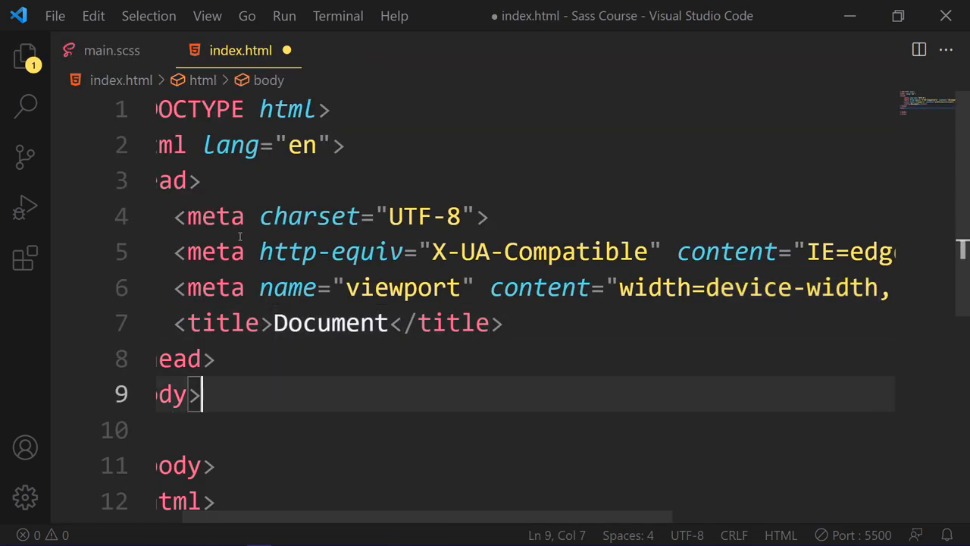
type("p.suc")
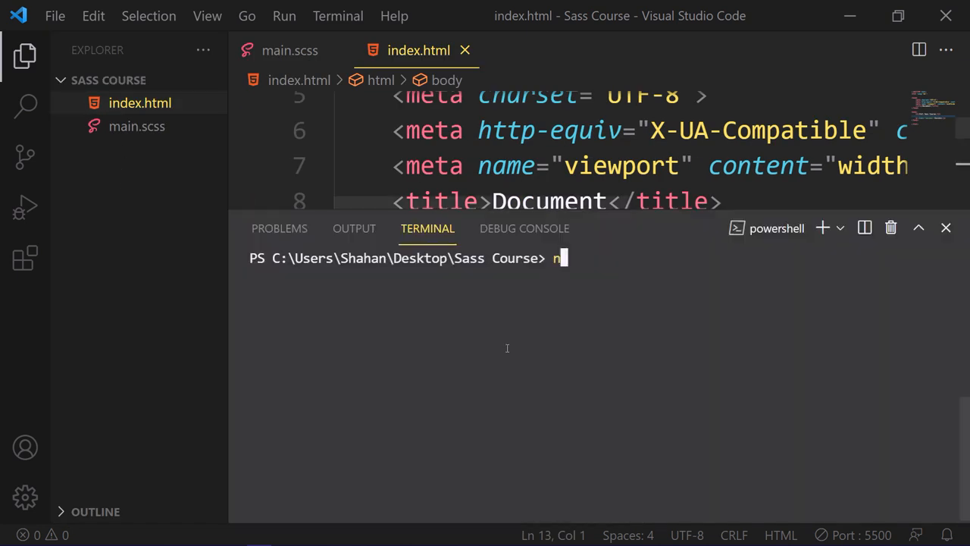
Run npm init in the terminal and view the generated package.json.
type("pm init")
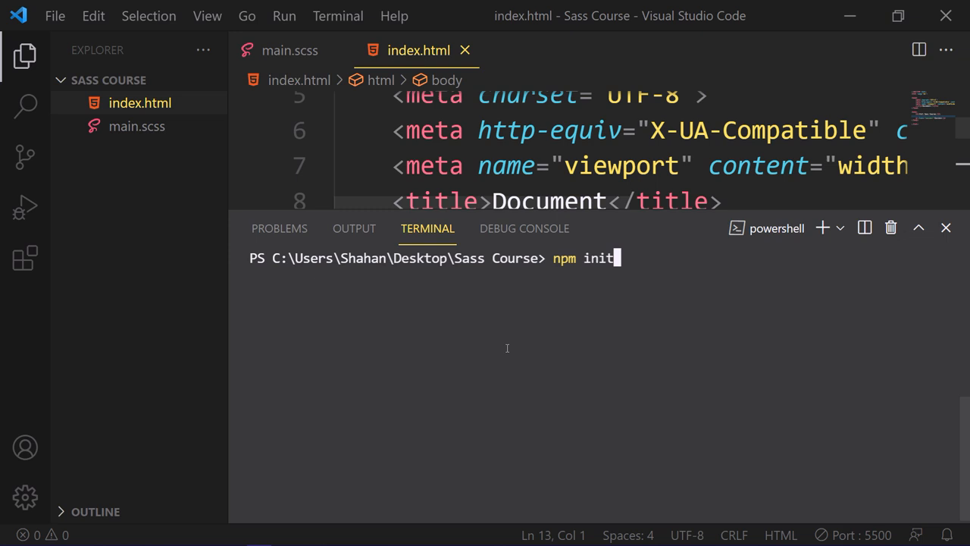
key("Return")
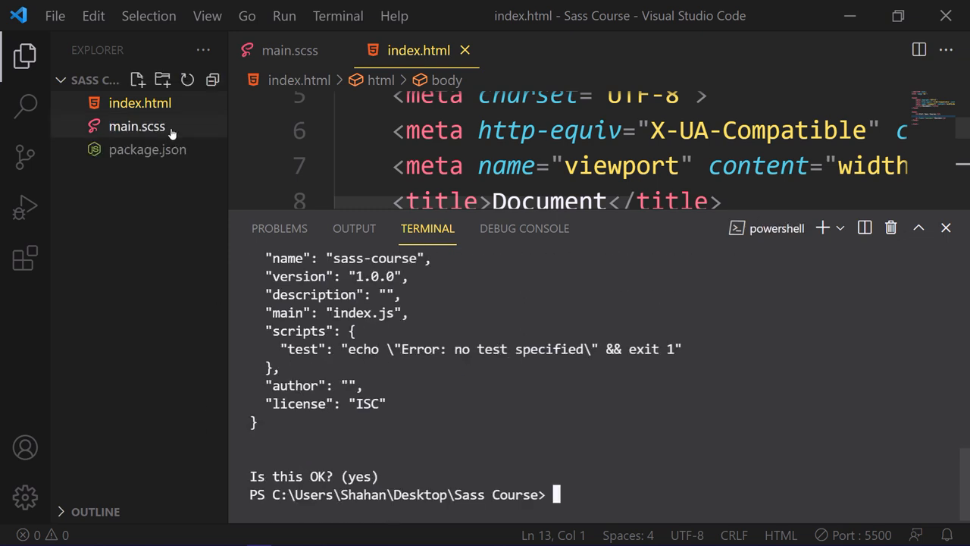
left_click(147, 150)
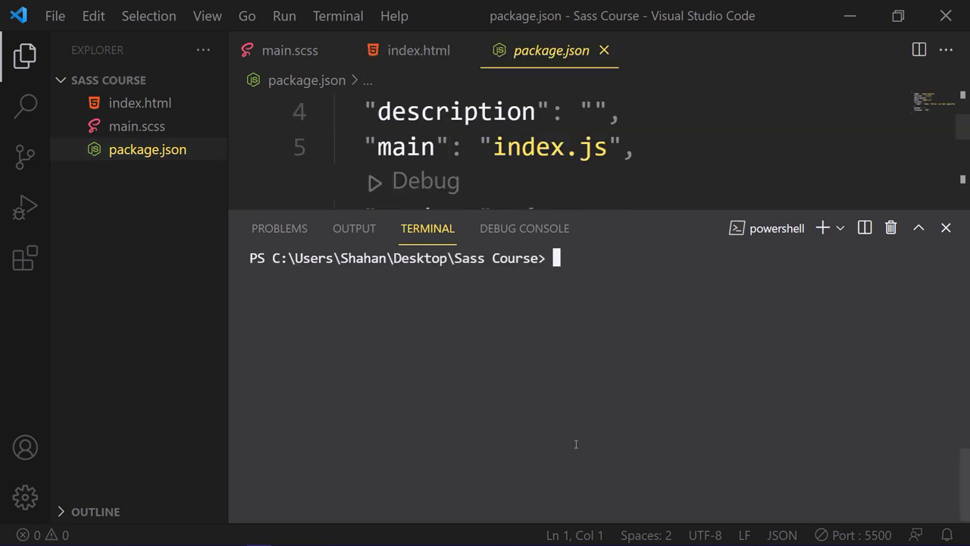
Install node-sass as a dependency with npm install node-sass.
type("npm install no")
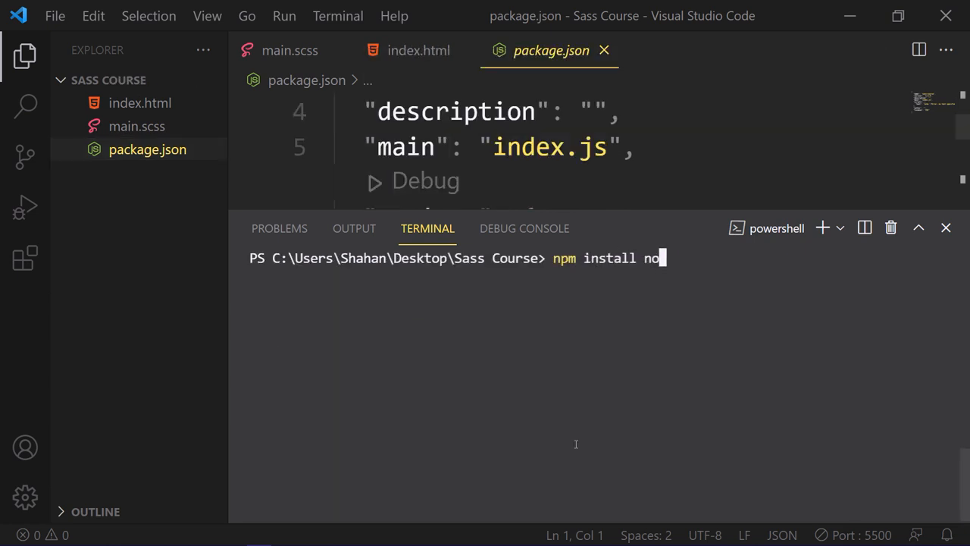
type("de-sass")
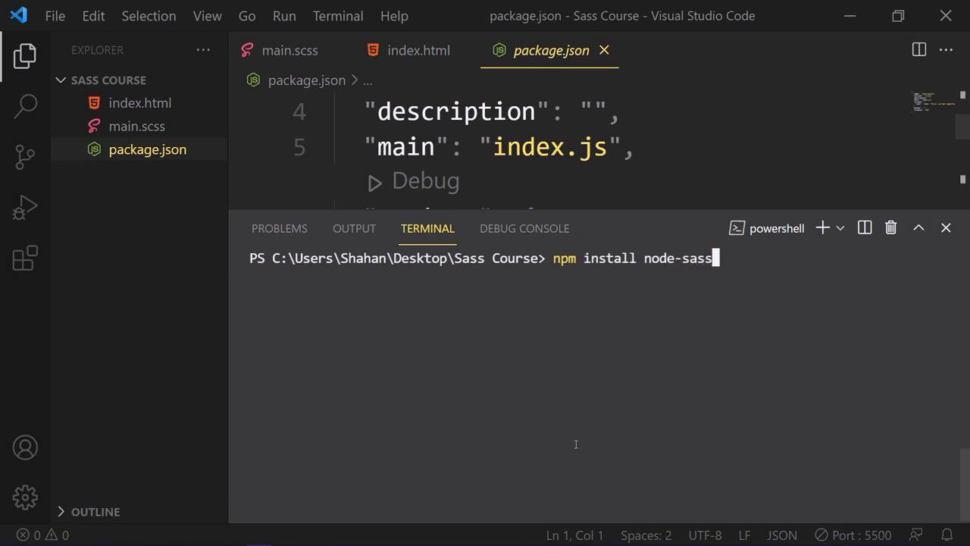
key("Return")
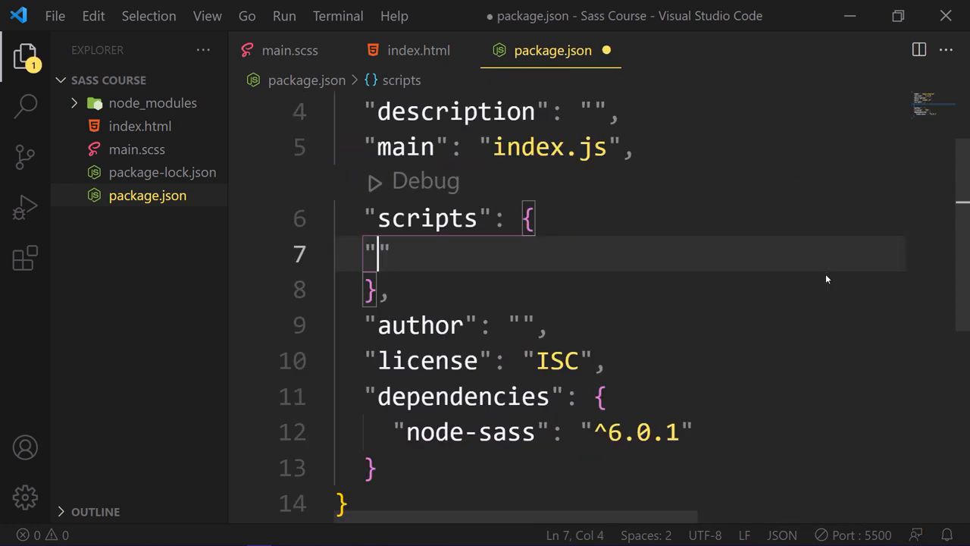
Write the scss script "node-sass --watch main.scss -o css" in package.json scripts.
type("scss\": \"node\"")
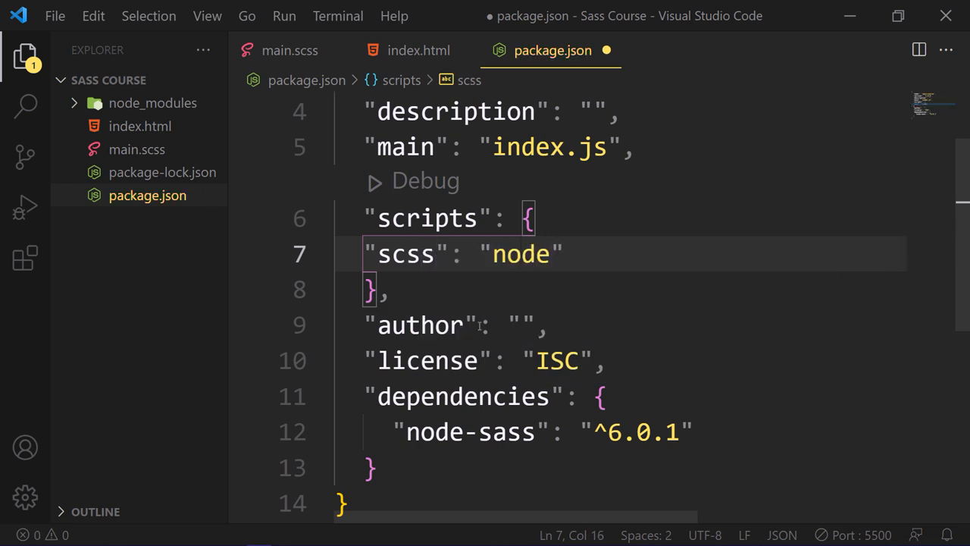
type("-sass")
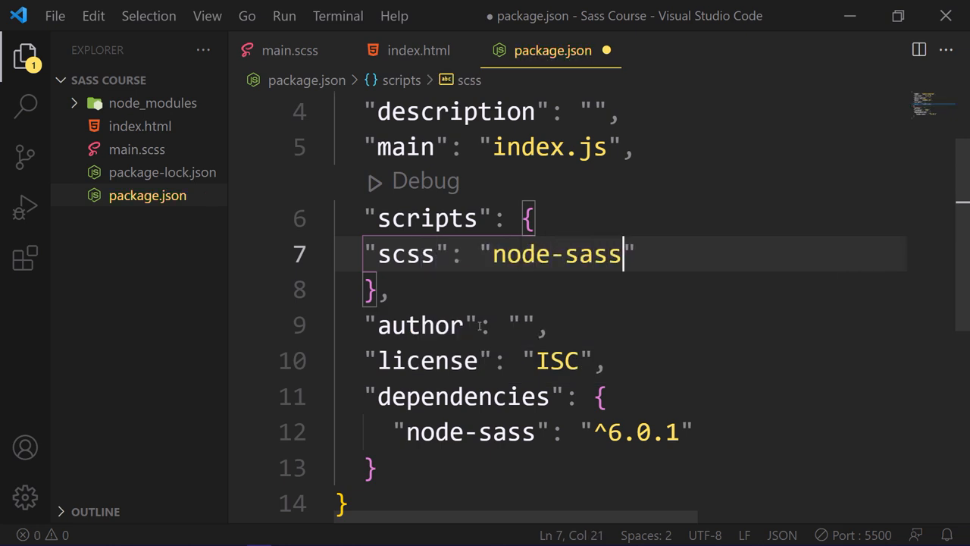
type("--watch")
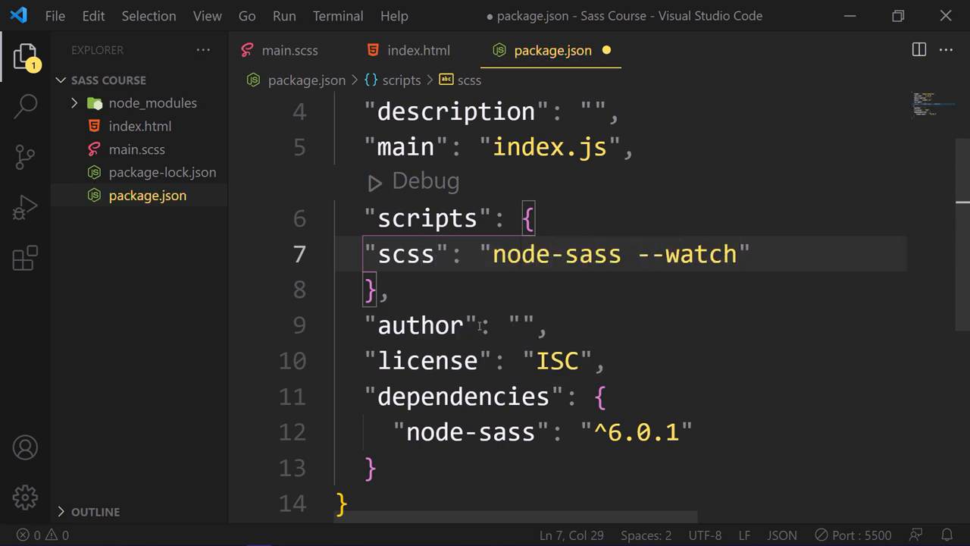
type("main.scss")
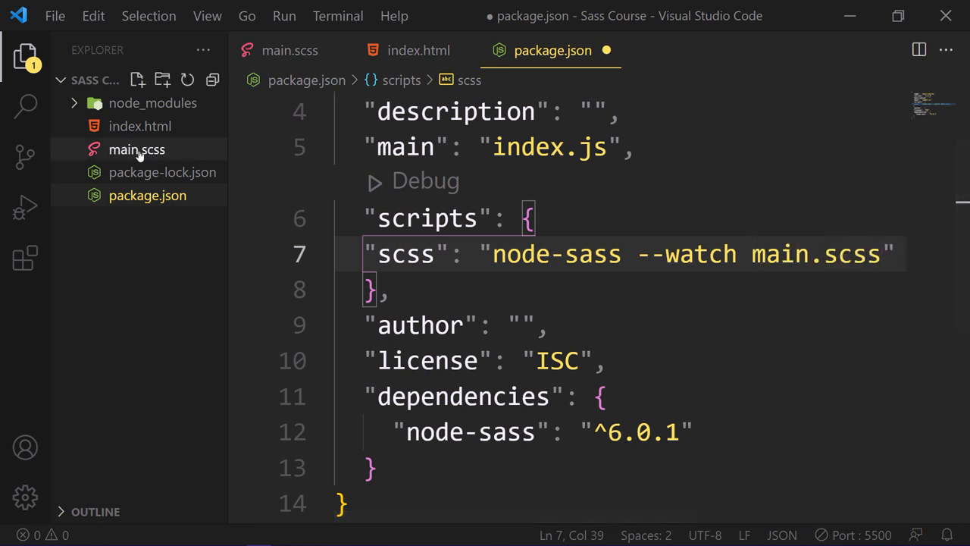
type("-0")
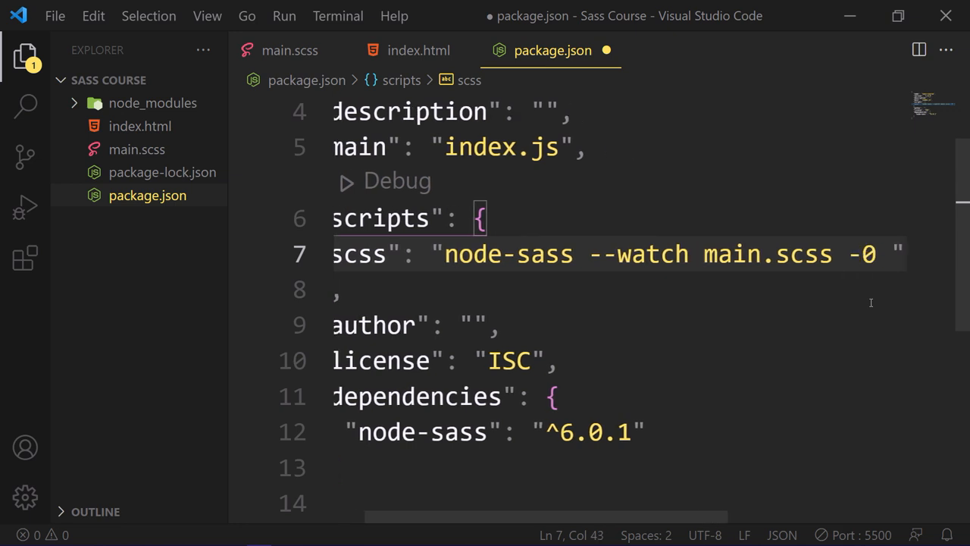
right_click(147, 194)
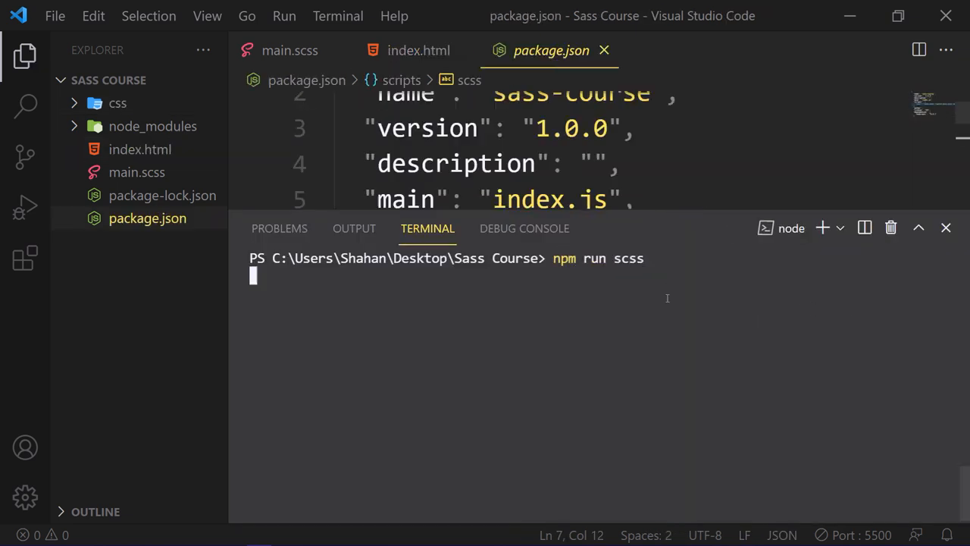
Run npm run scss to start the watcher and return to main.scss.
key("Return")
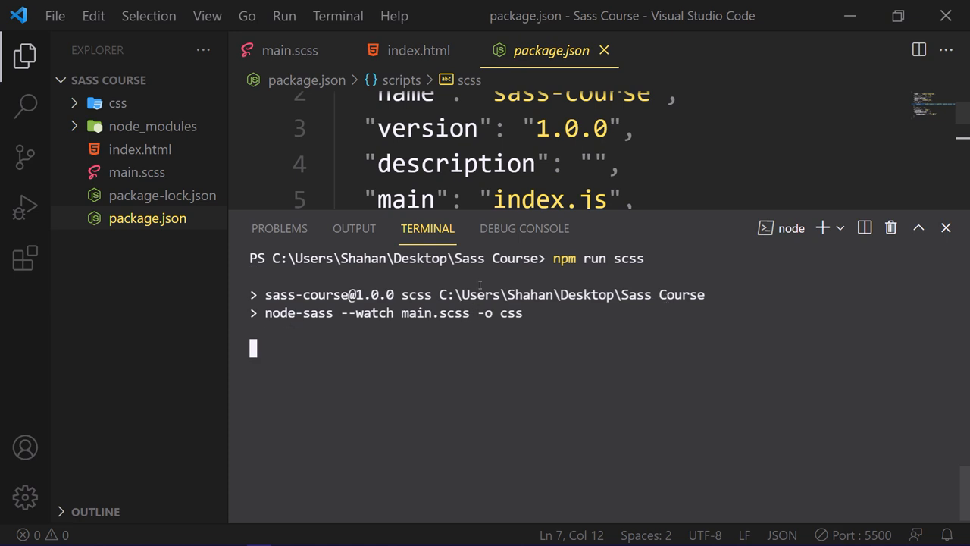
left_click(290, 50)
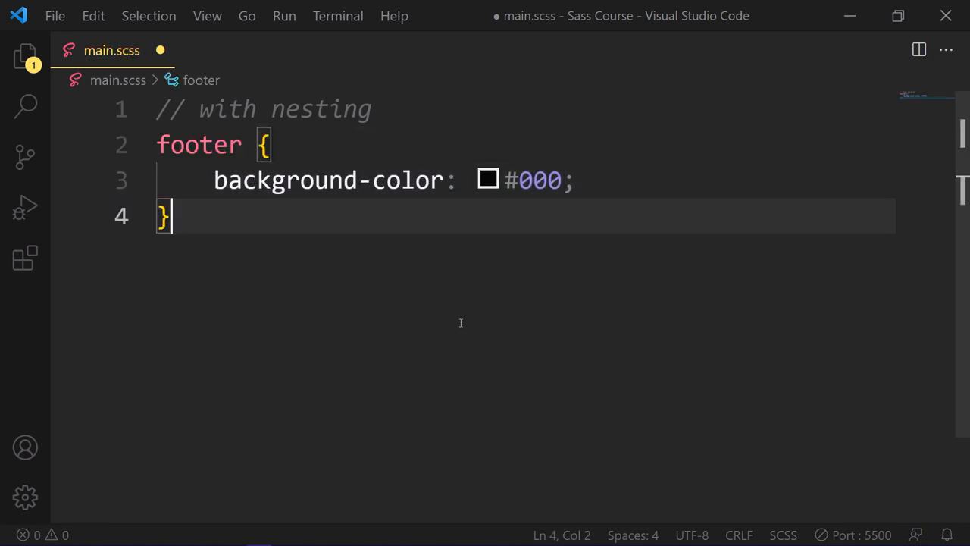
Nest ul { list-style: none; } with an li flex rule inside the footer and save.
type("ul {")
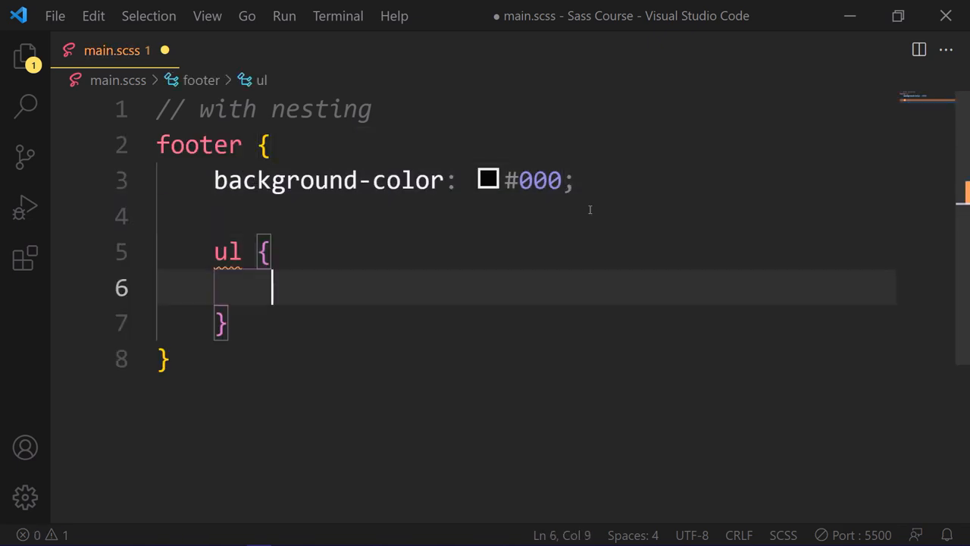
type("list-style: none;")
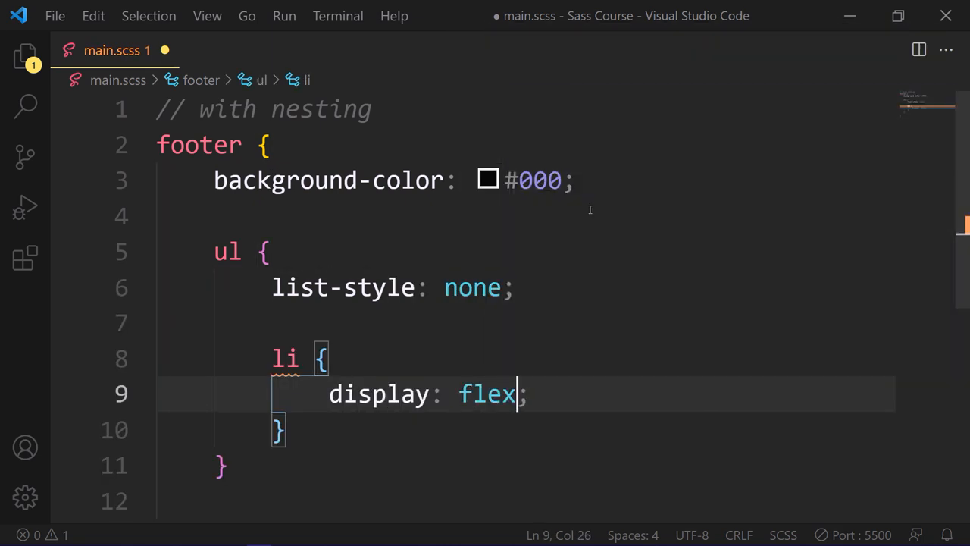
key("ctrl+s")
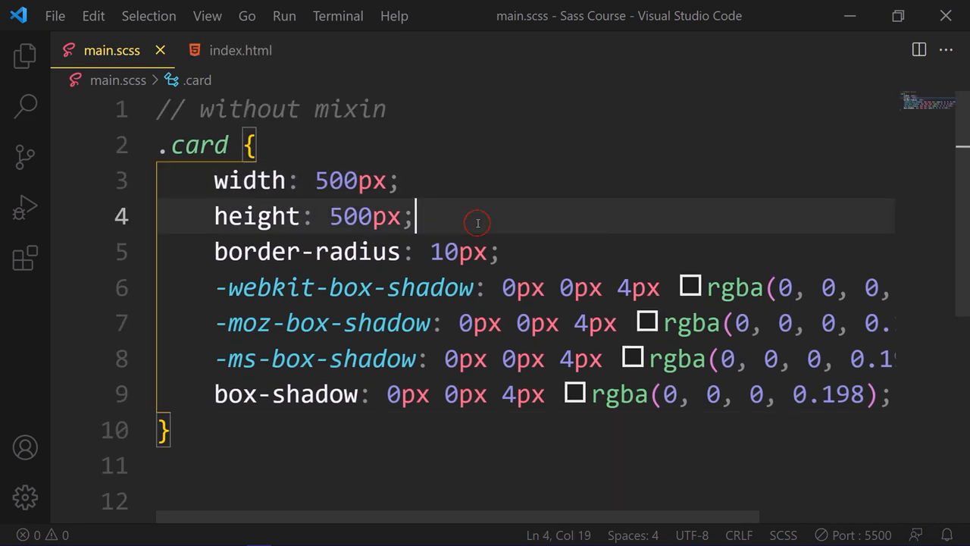
Set .card background-color: tomato and add a div.card to index.html's body.
type("background-color: ;")
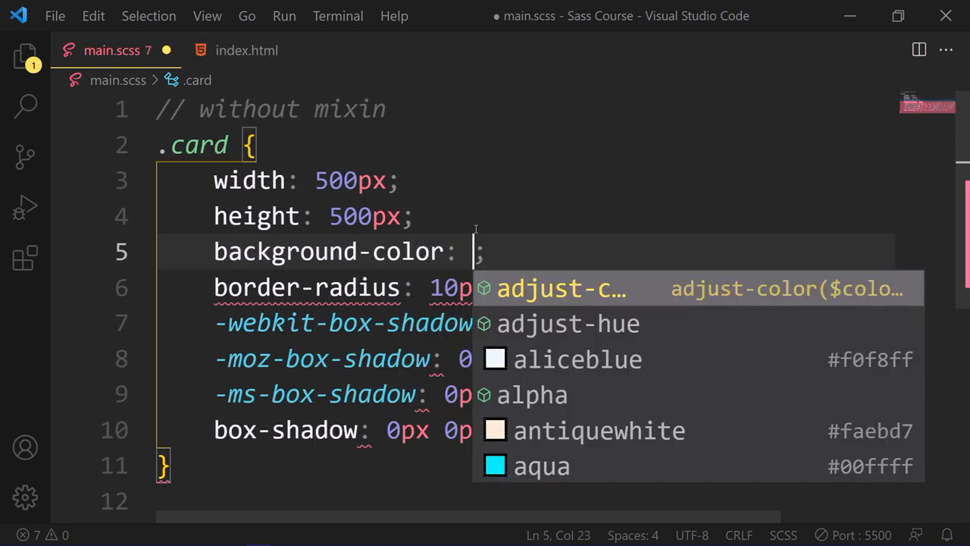
type("tomato")
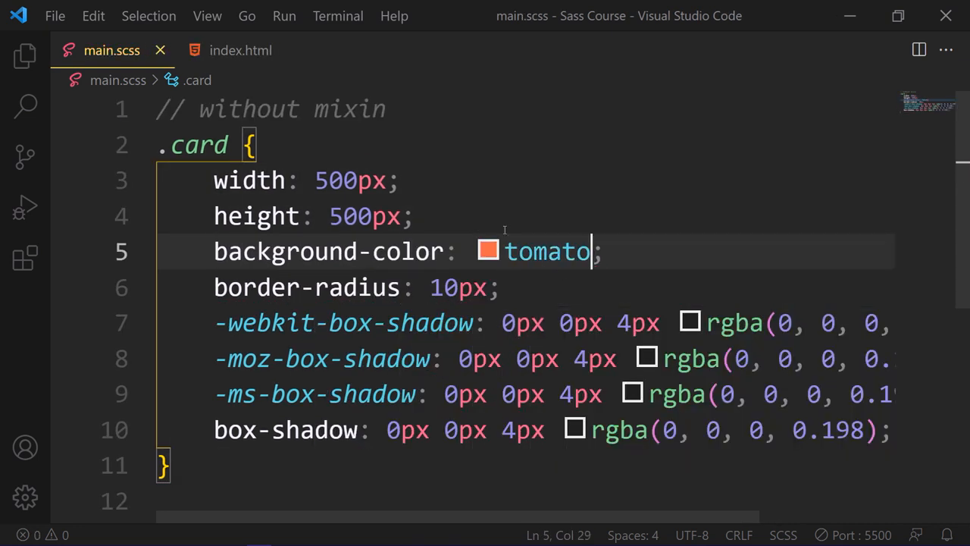
left_click(239, 50)
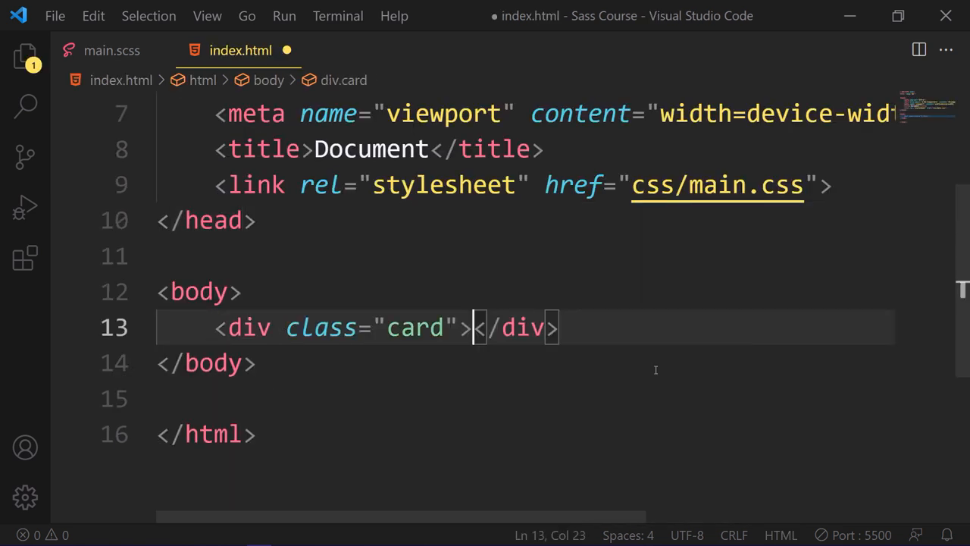
left_click(112, 50)
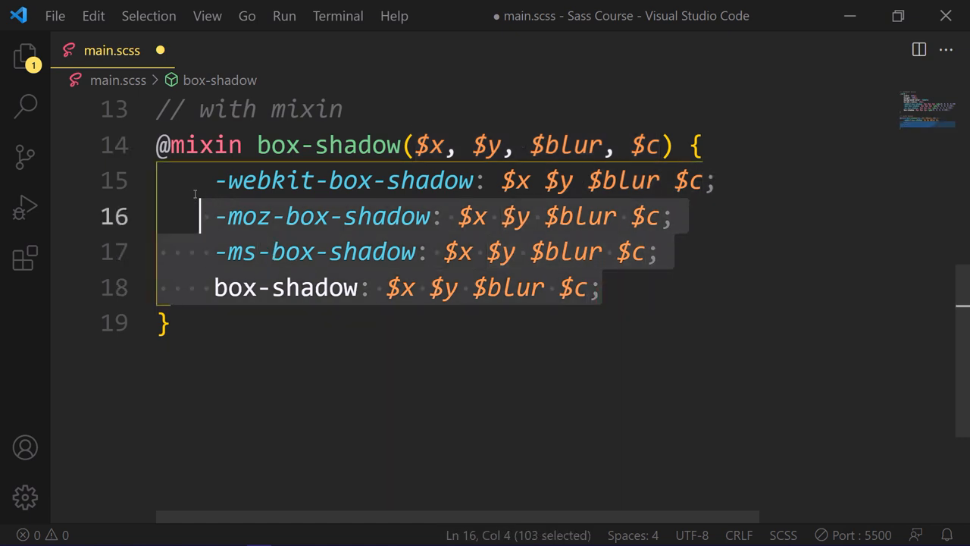
Select lines to relocate the .card rule above the box-shadow mixin.
key("shift+up")
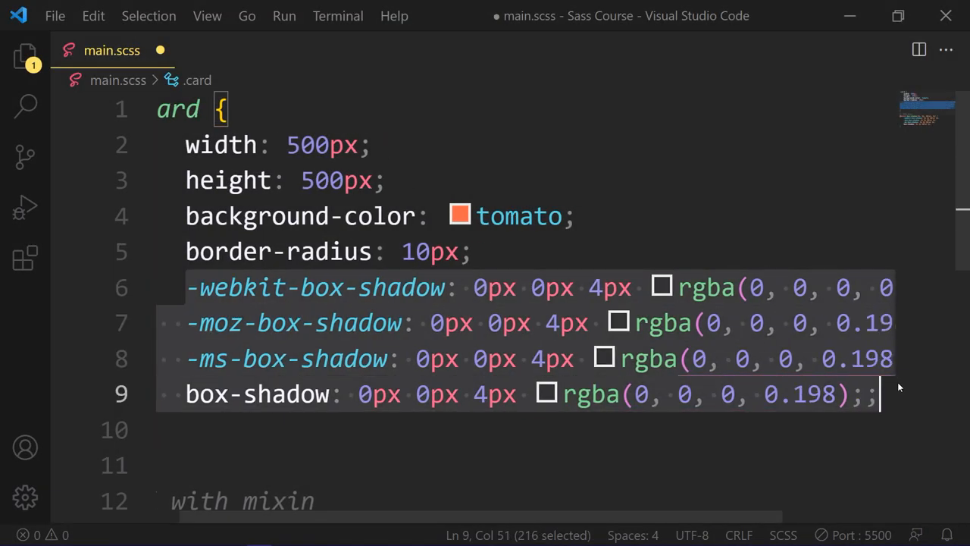
type("@include box-shadow(, , ,")
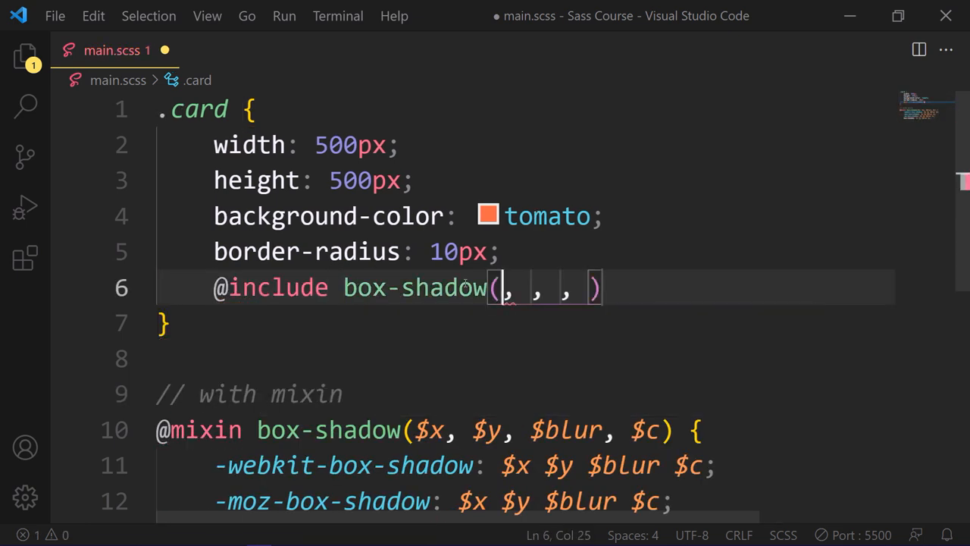
type("1px, 1px")
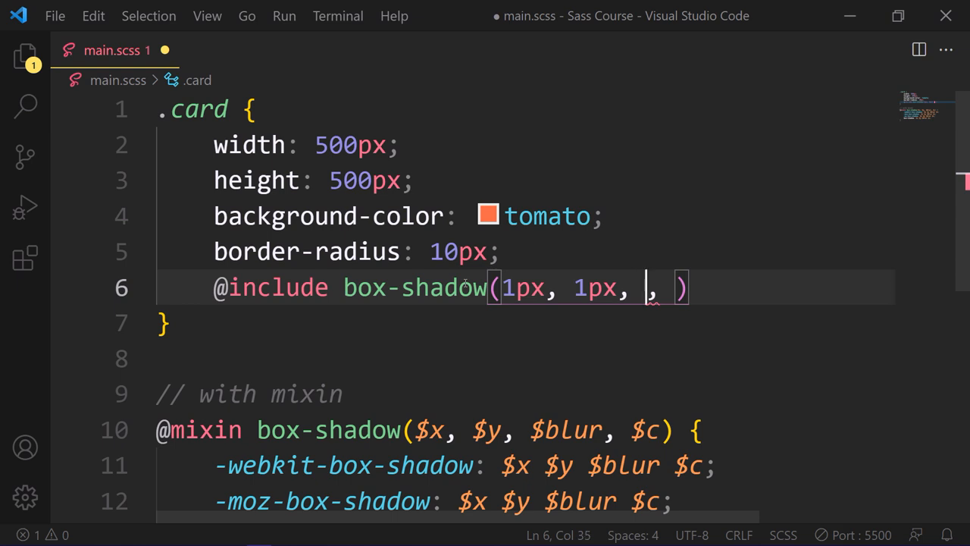
type("10px,#")
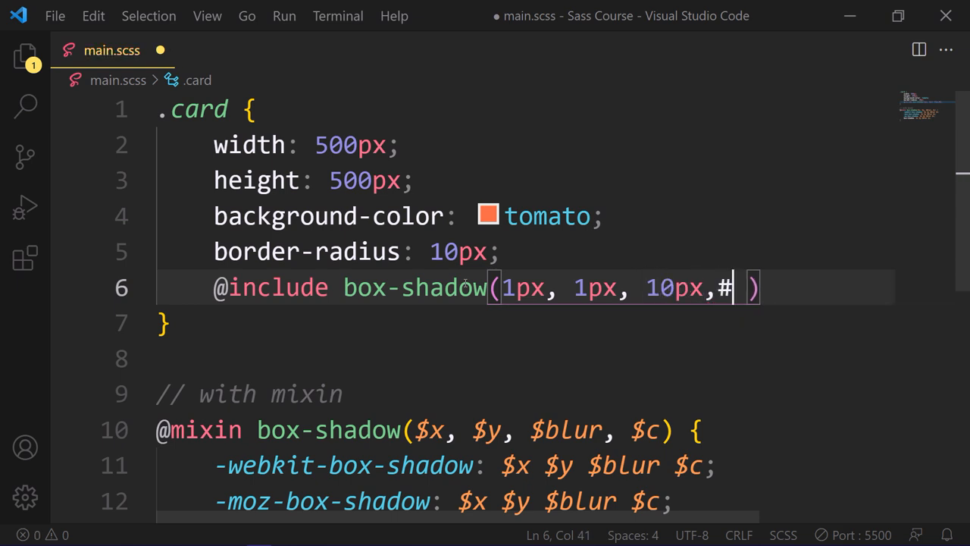
type("000")
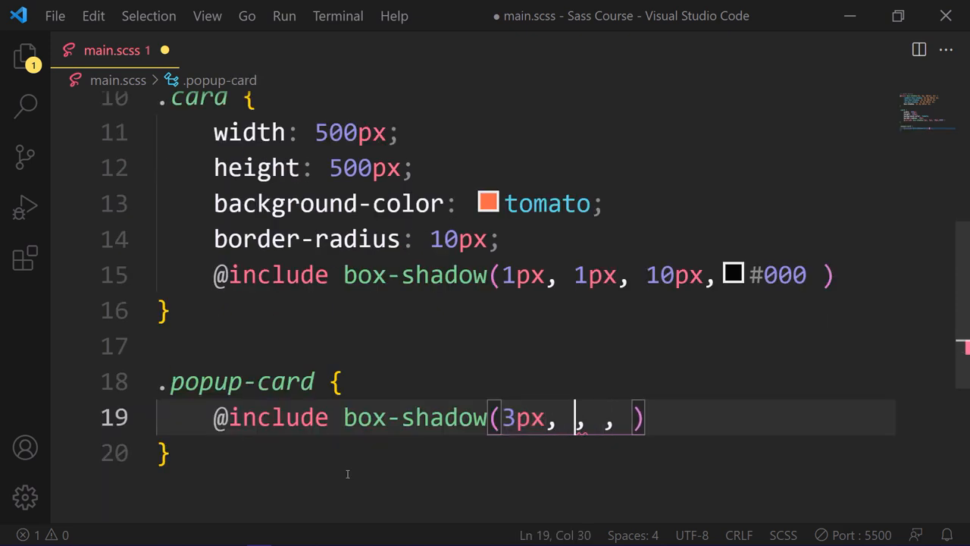
type("3px")
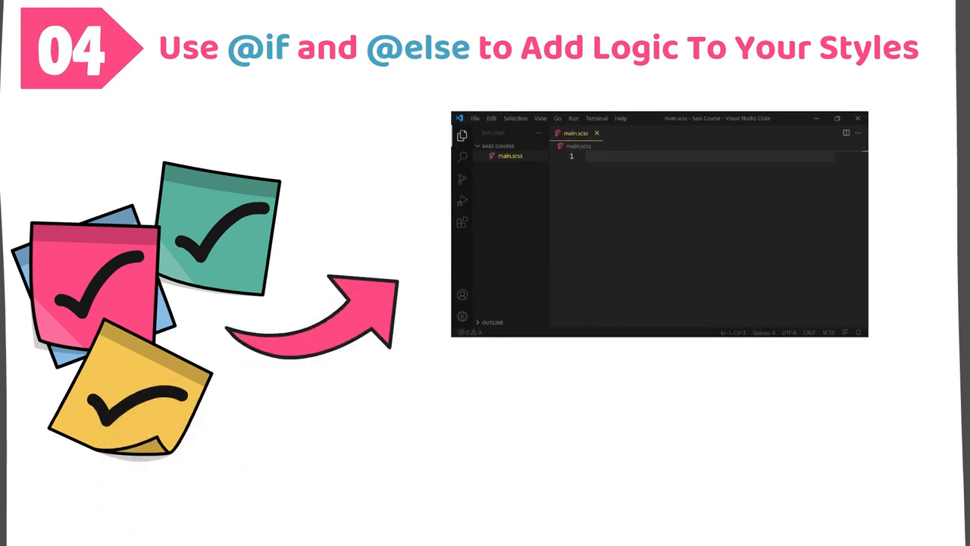
type("@mixin text-color($val) {")
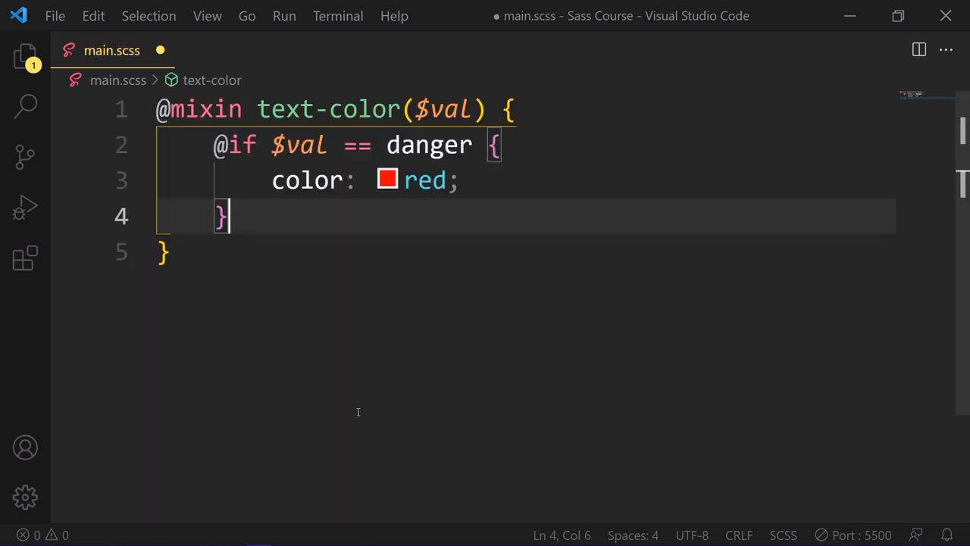
key("Enter")
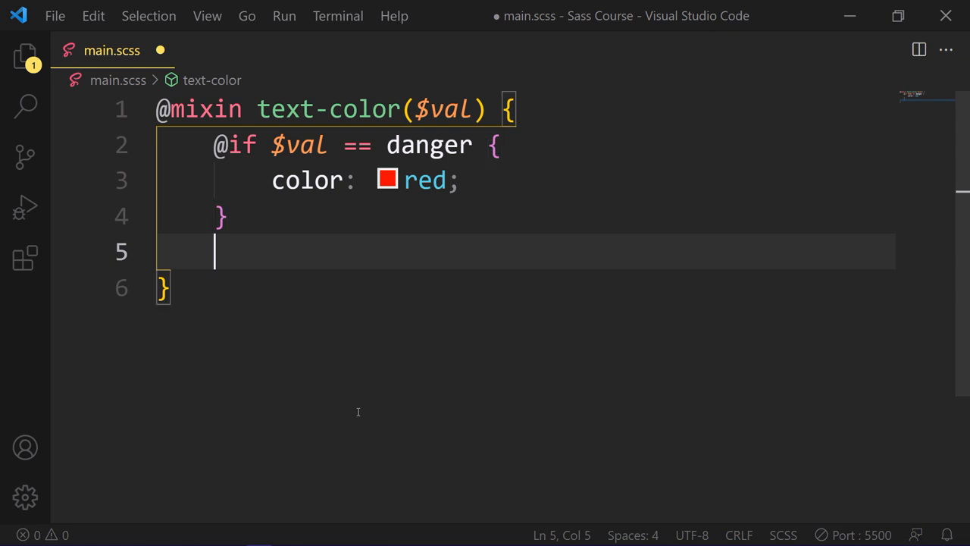
type("@else if $val == success {")
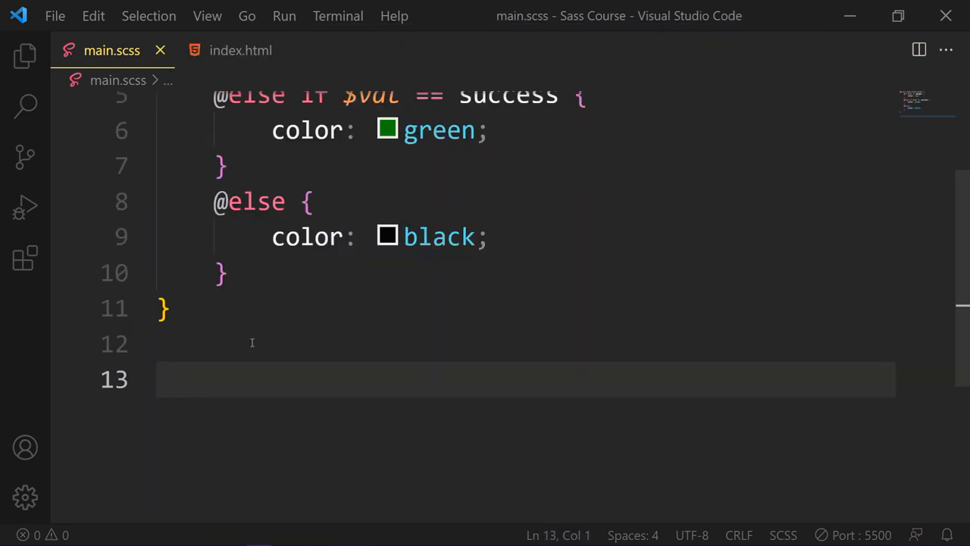
scroll("up", 3)
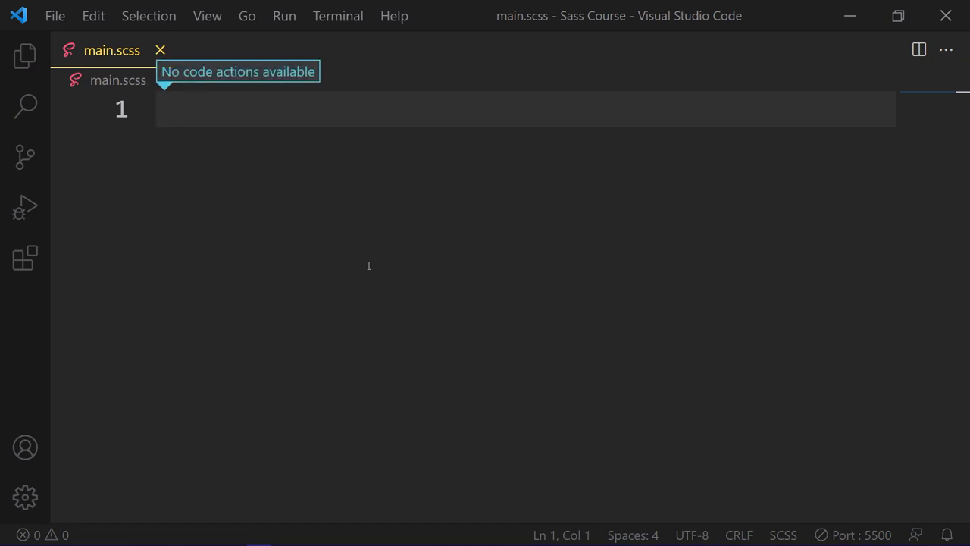
type("// start through end example")
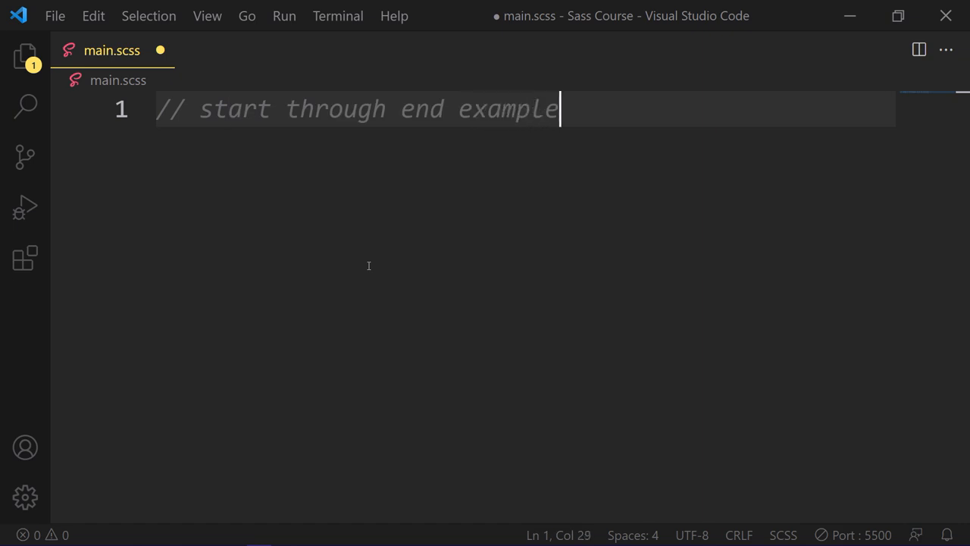
type("@for")
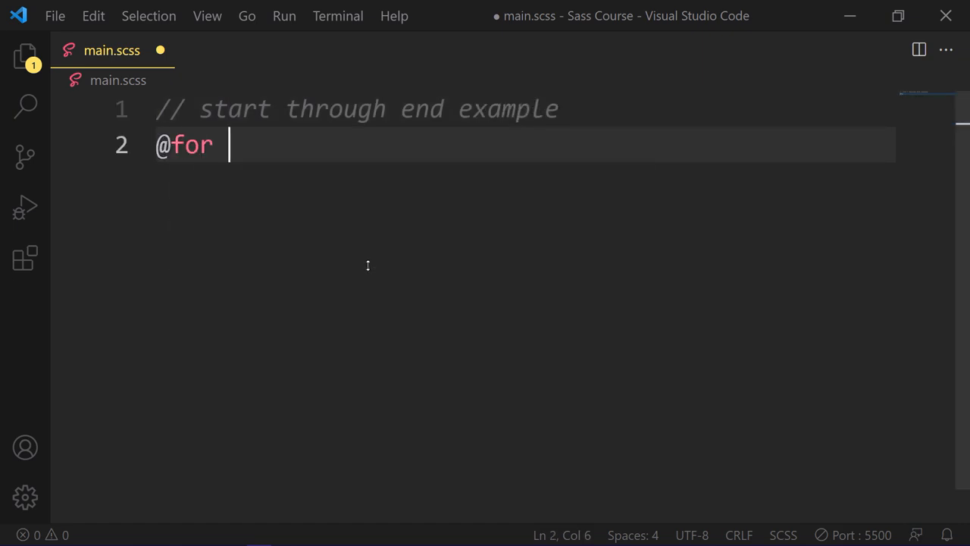
type("$i")
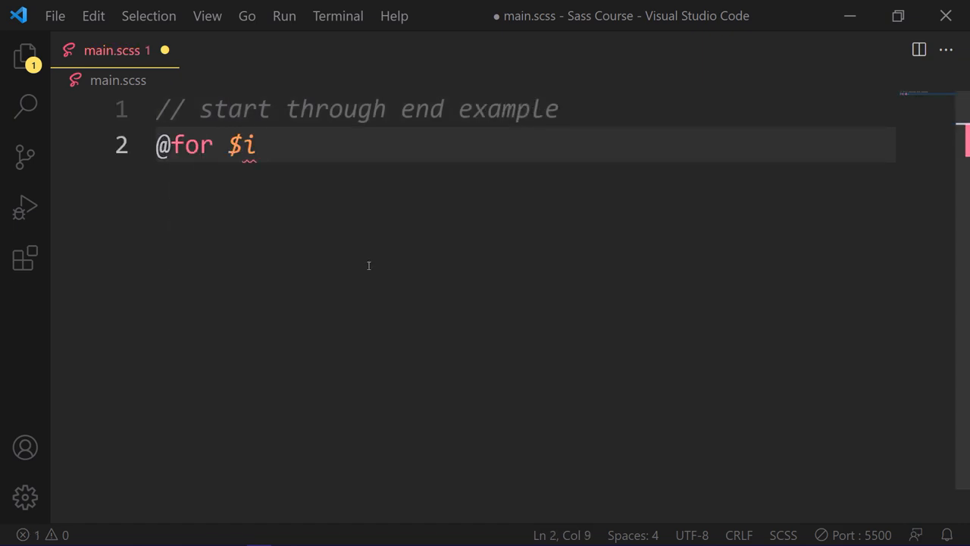
type("from 1 through 5 {")
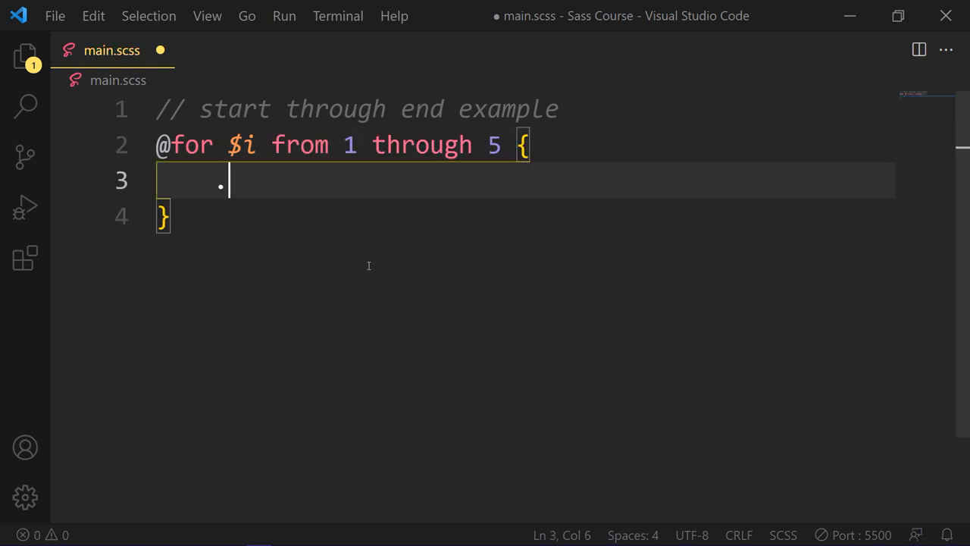
Inside the loop generate .text-#{$i} rules with font-size: 10px * $i.
type("text-#{}")
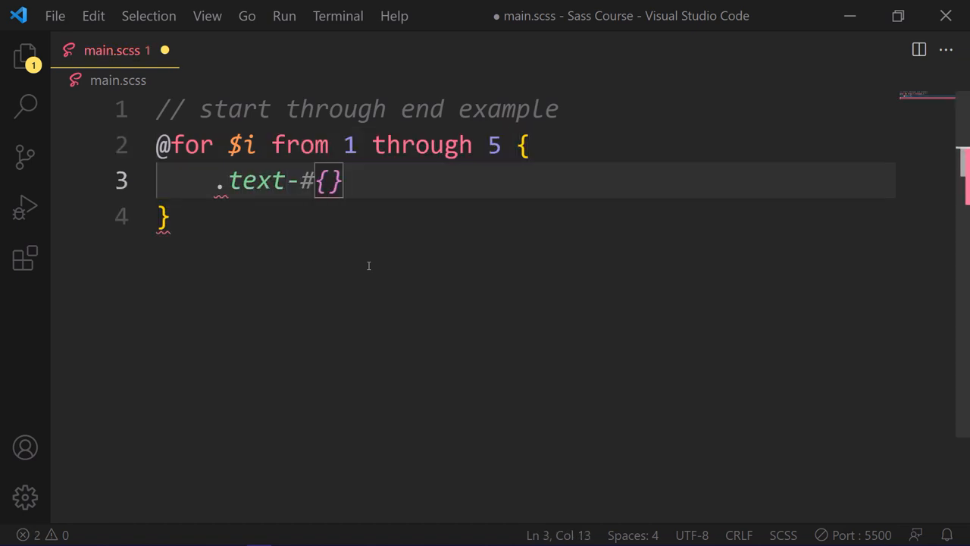
type("$i")
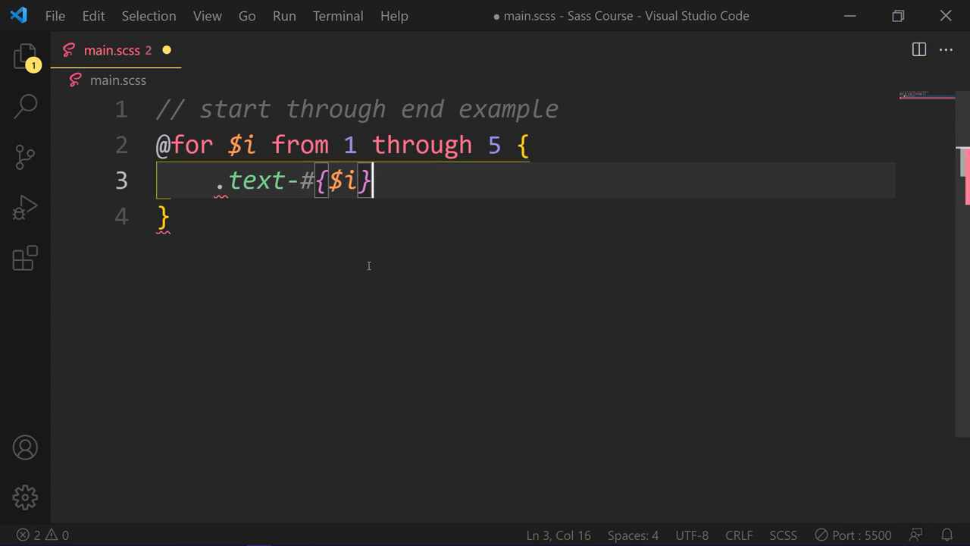
type("{")
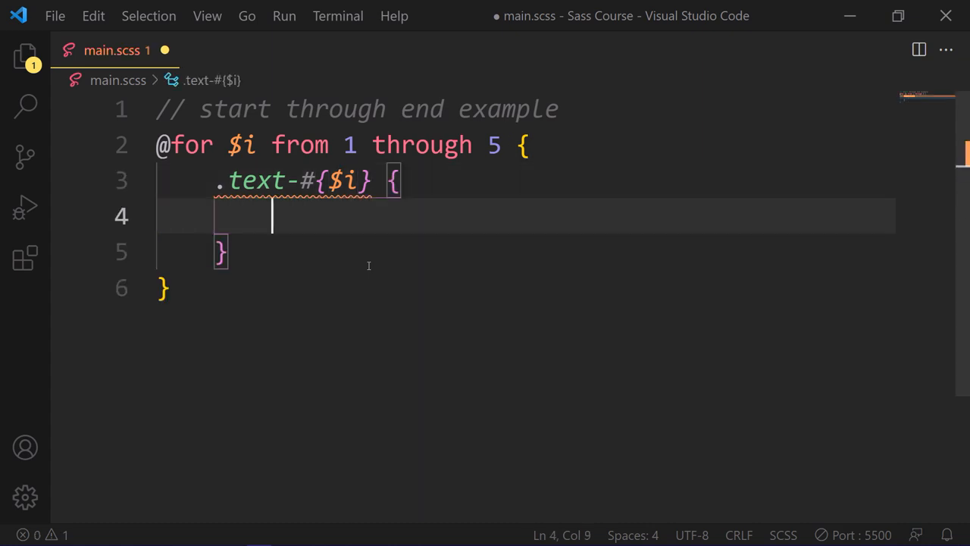
type("font-size: 10;")
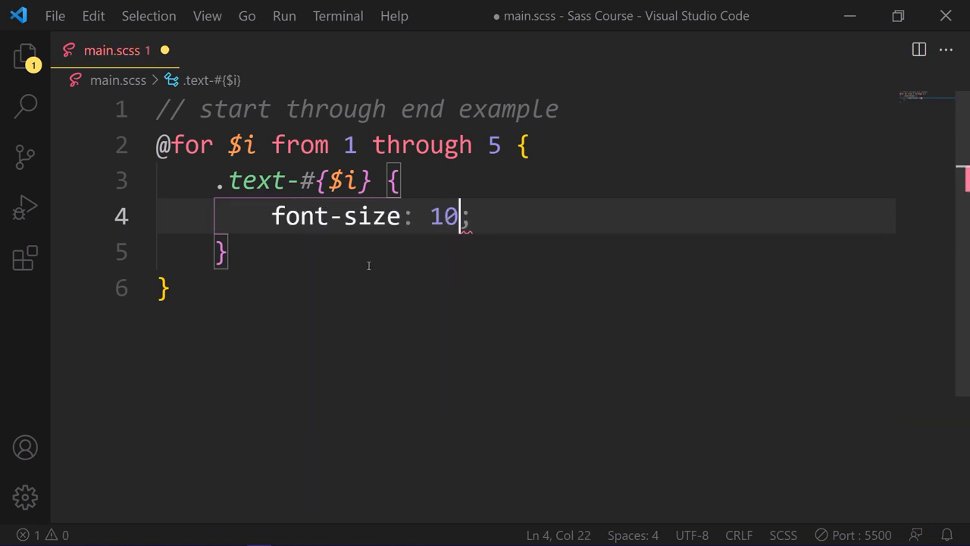
type("px *")
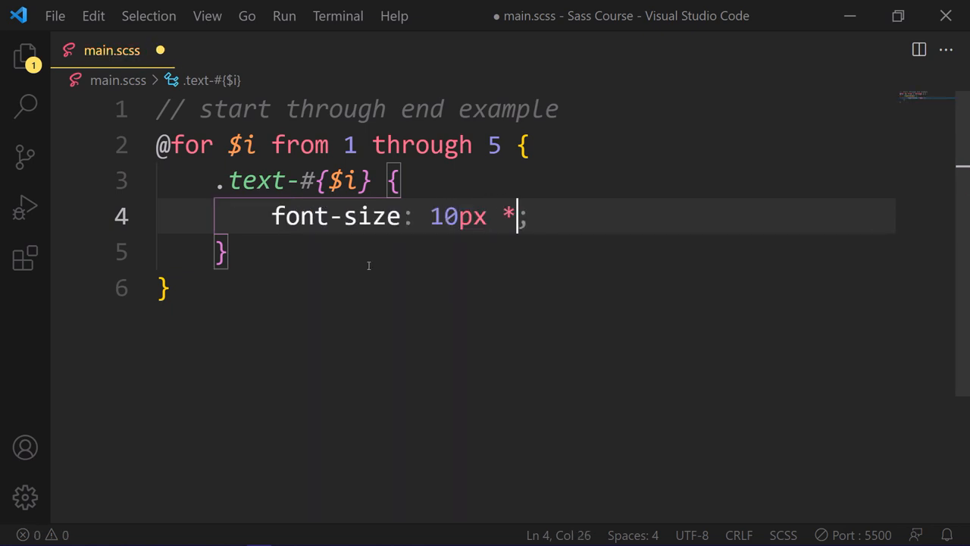
type("$i")
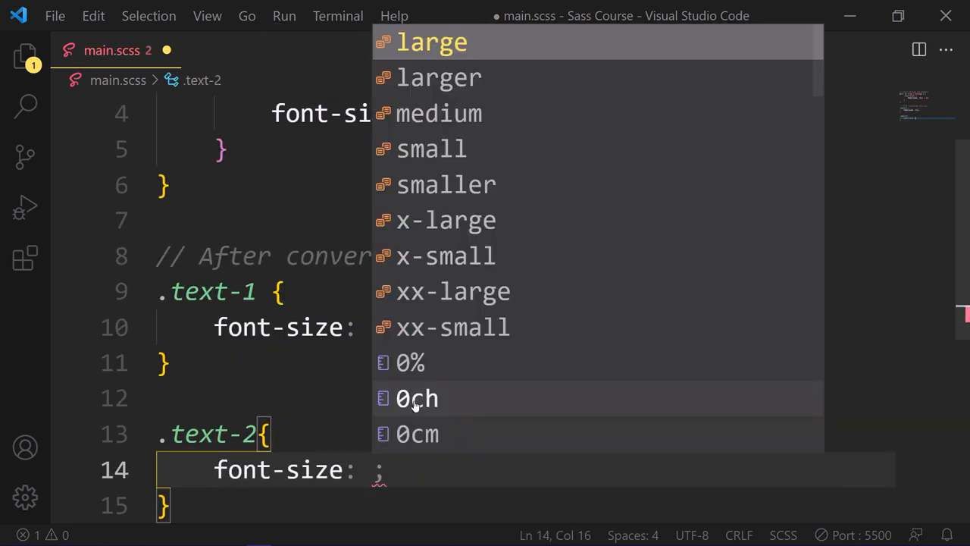
type("20px")
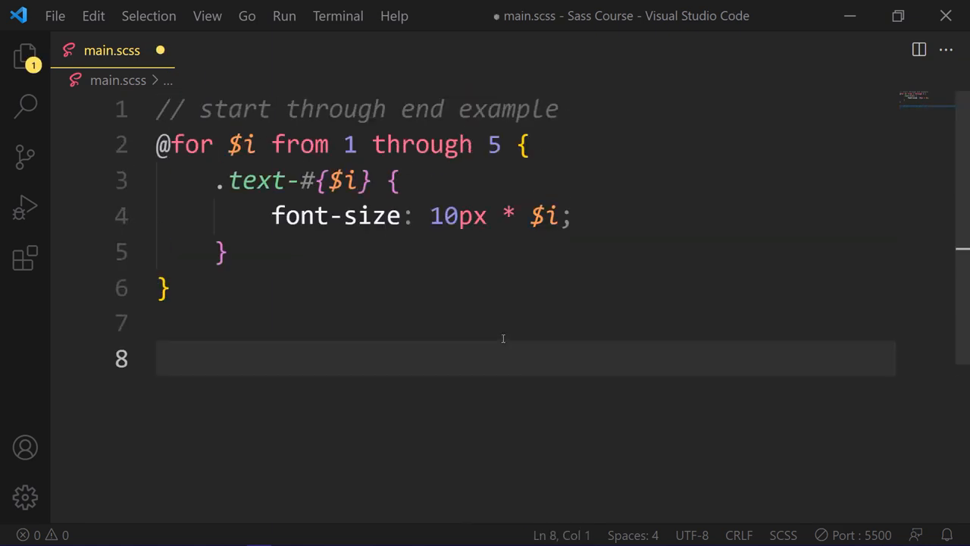
Preview the five growing Heading lines in Chrome, then return to the editor.
left_click(240, 50)
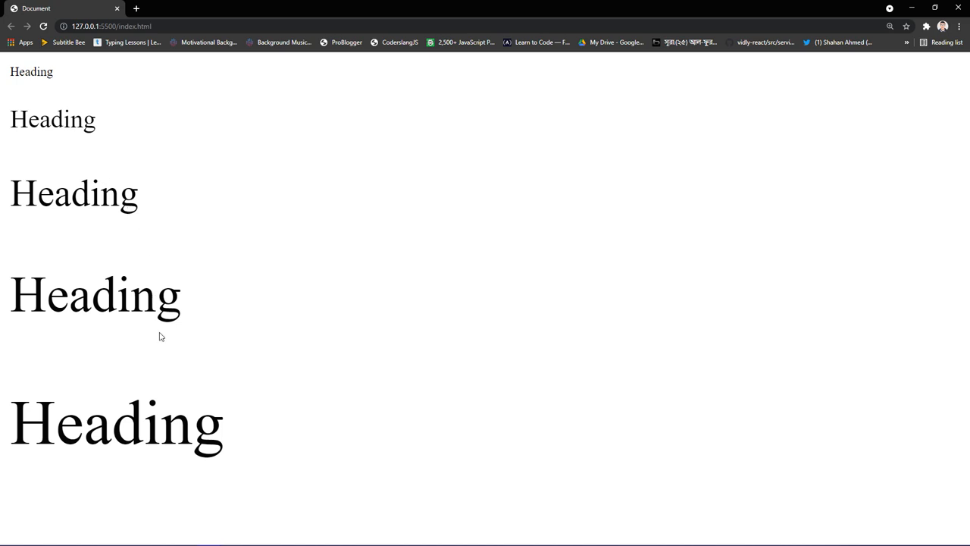
mouse_move(103, 149)
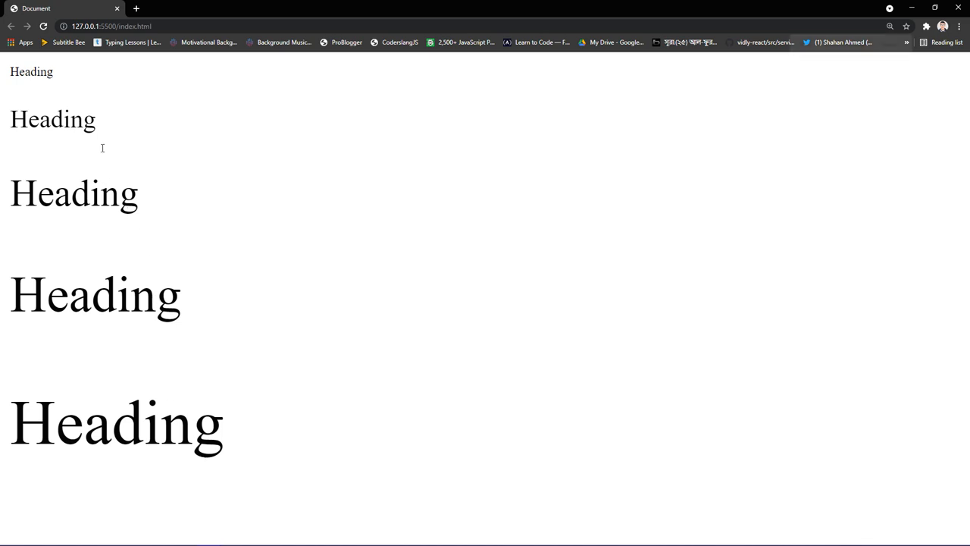
left_click(890, 26)
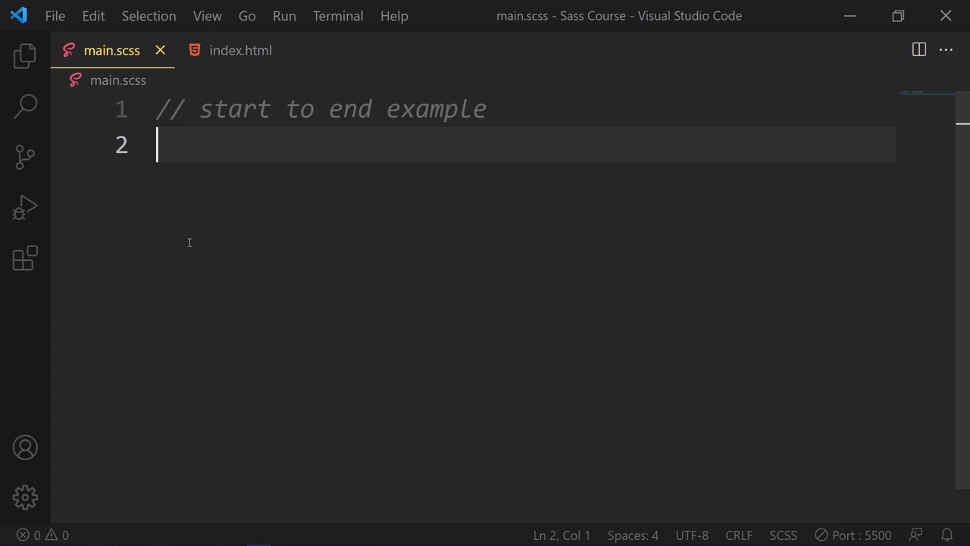
type("@for $j from 1 to")
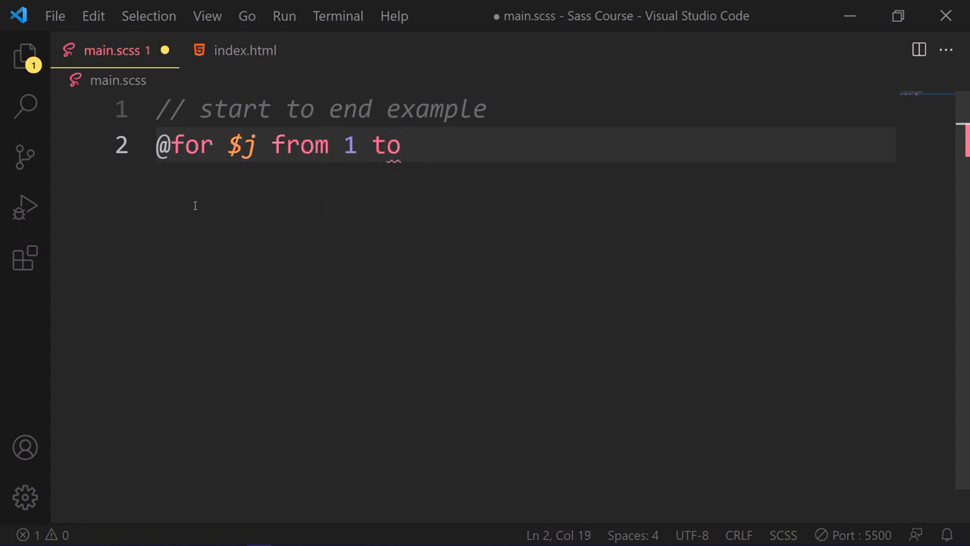
type("6 {")
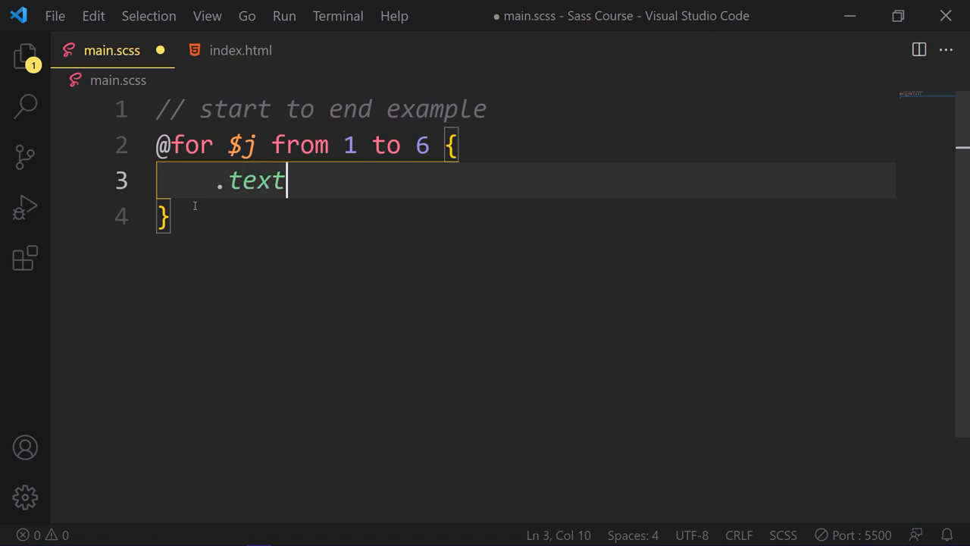
type("-#")
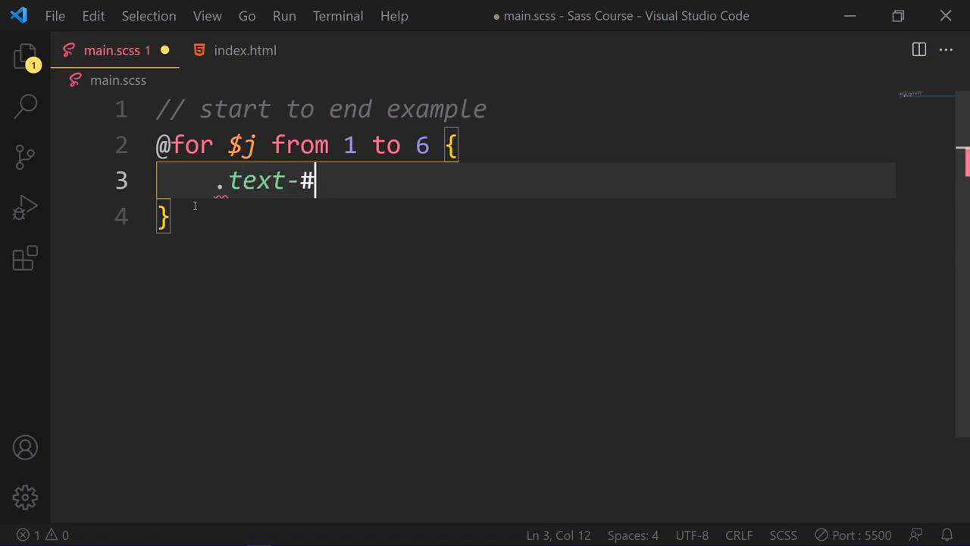
type("{$j} {")
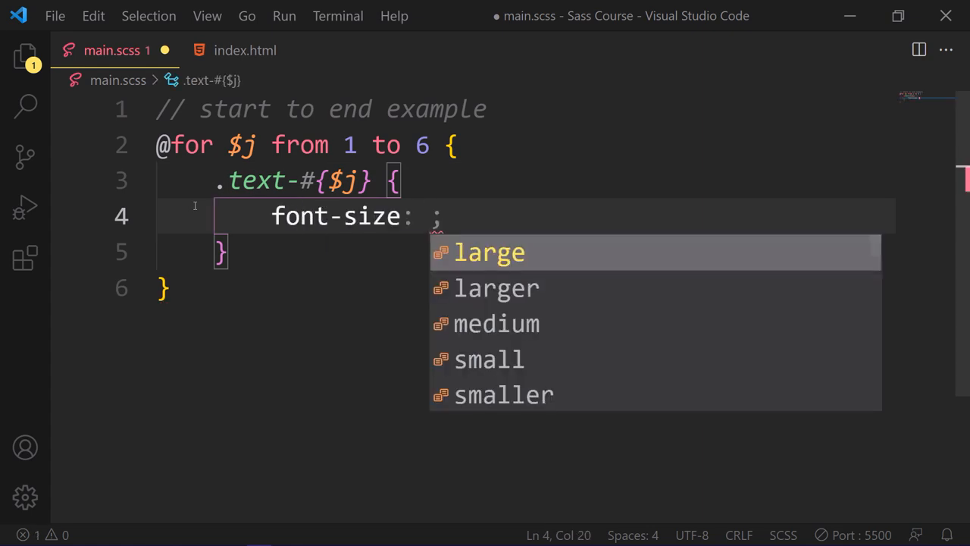
type("10px *j")
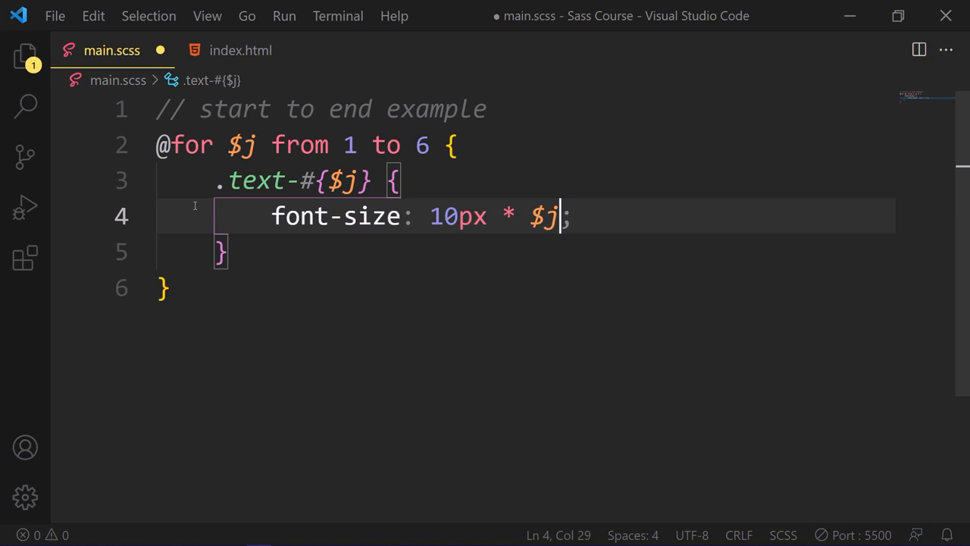
key("ctrl+s")
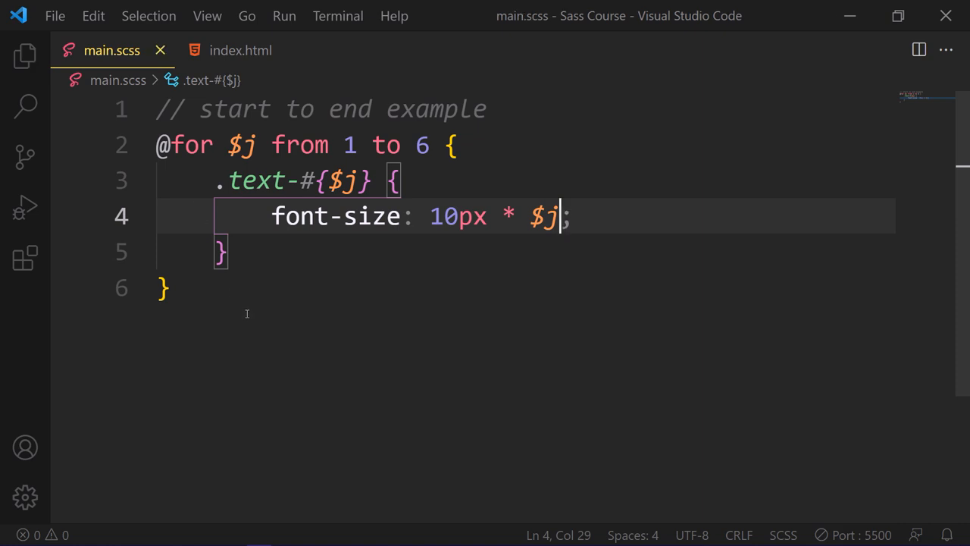
left_click(162, 286)
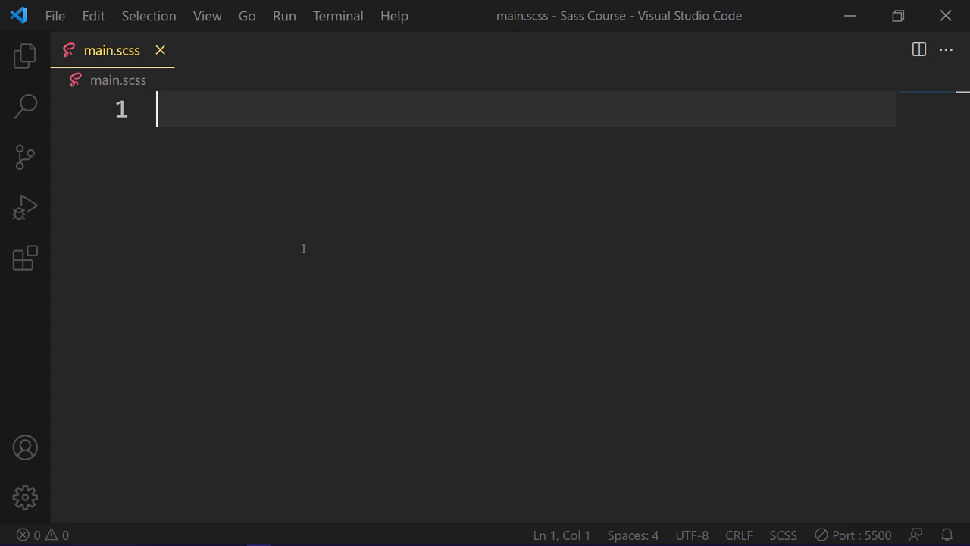
type("// Without map")
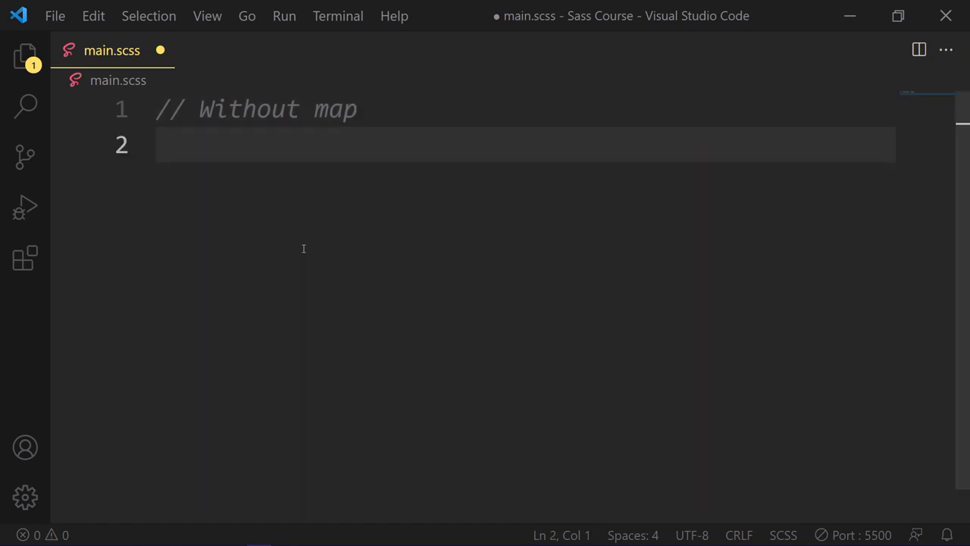
type("@each $color")
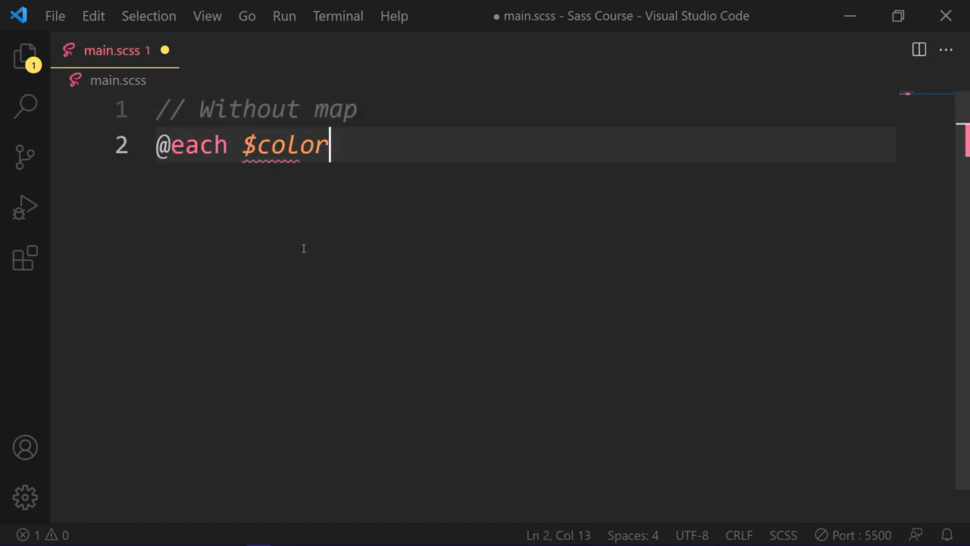
type("in red, green")
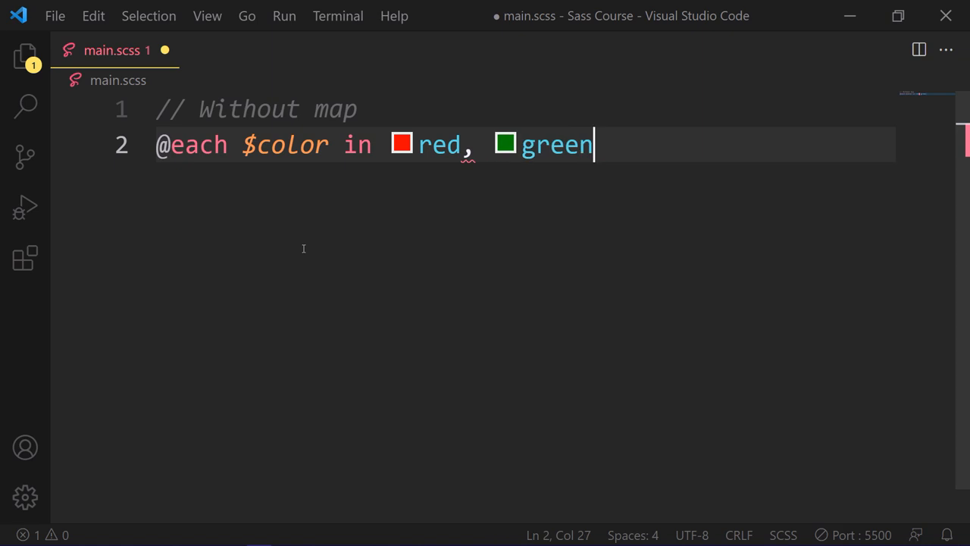
type(", yellow {")
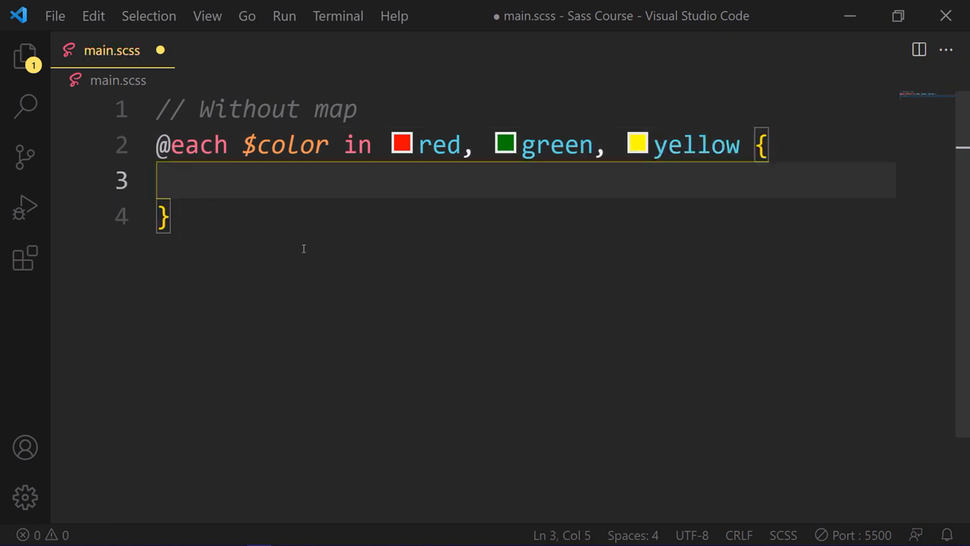
Inside the loop build .#{$color}-text classes with a color declaration.
type(".#")
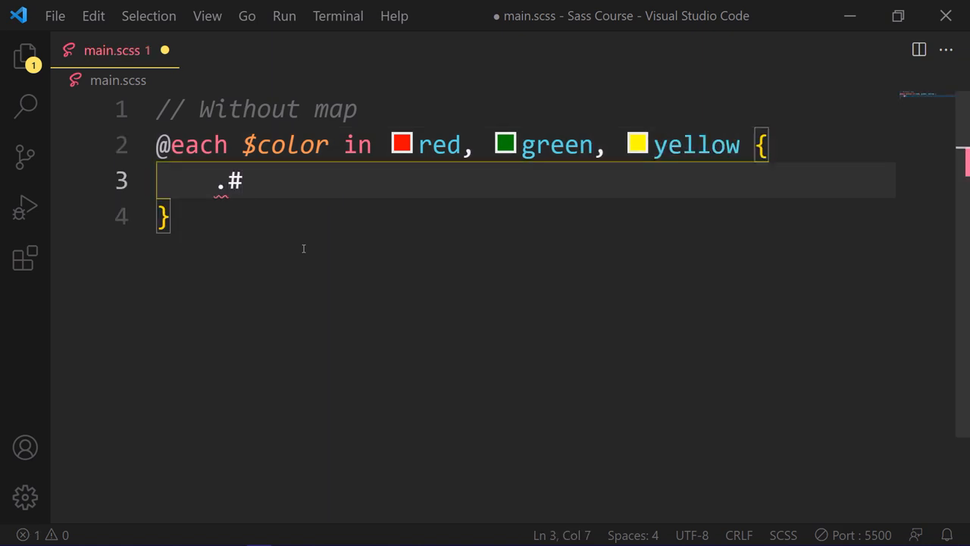
type("{$color}-text {")
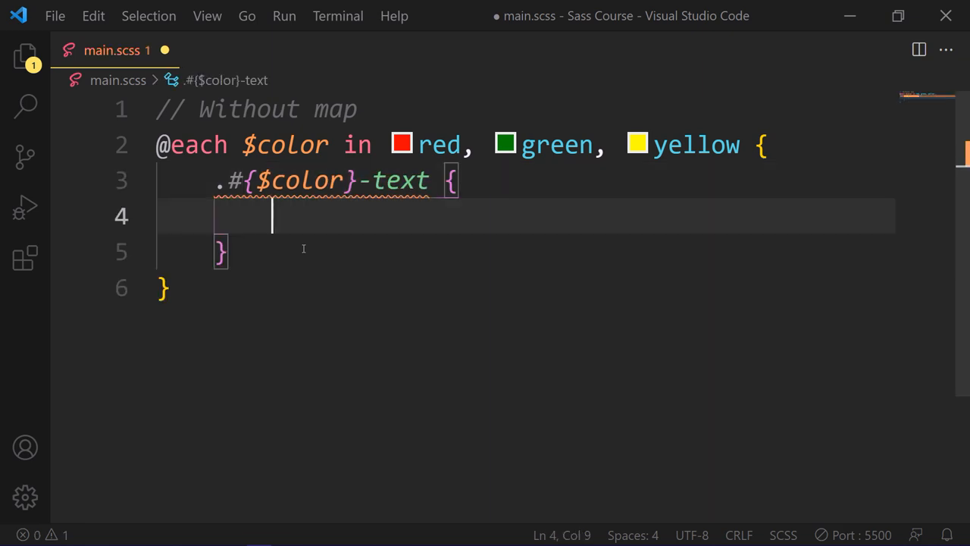
type("color: $color;")
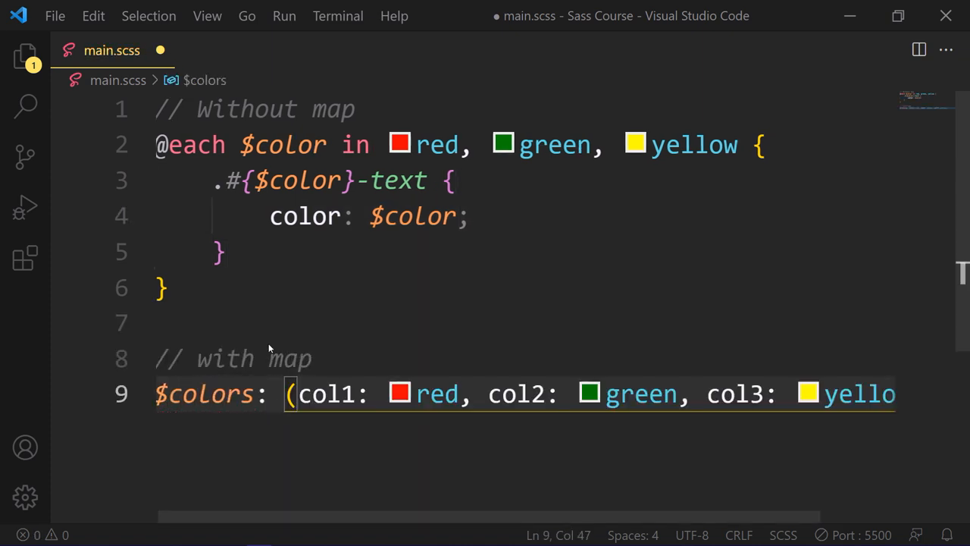
key("Enter")
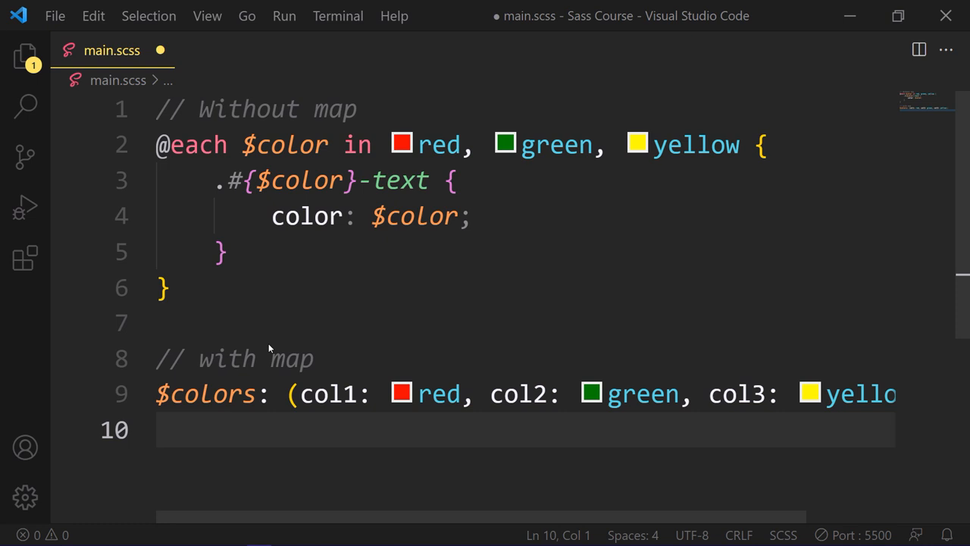
type(");")
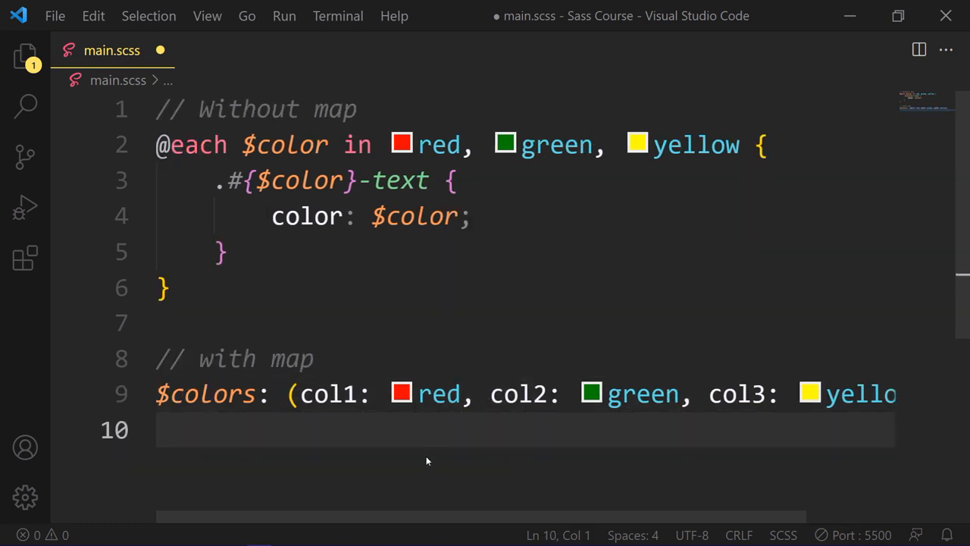
type("@each $key, $color in $colors")
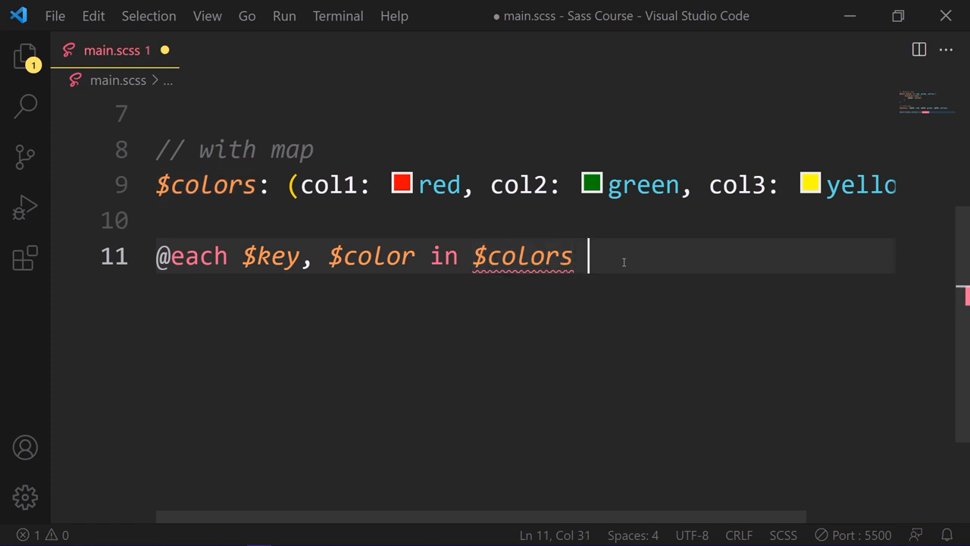
type("{")
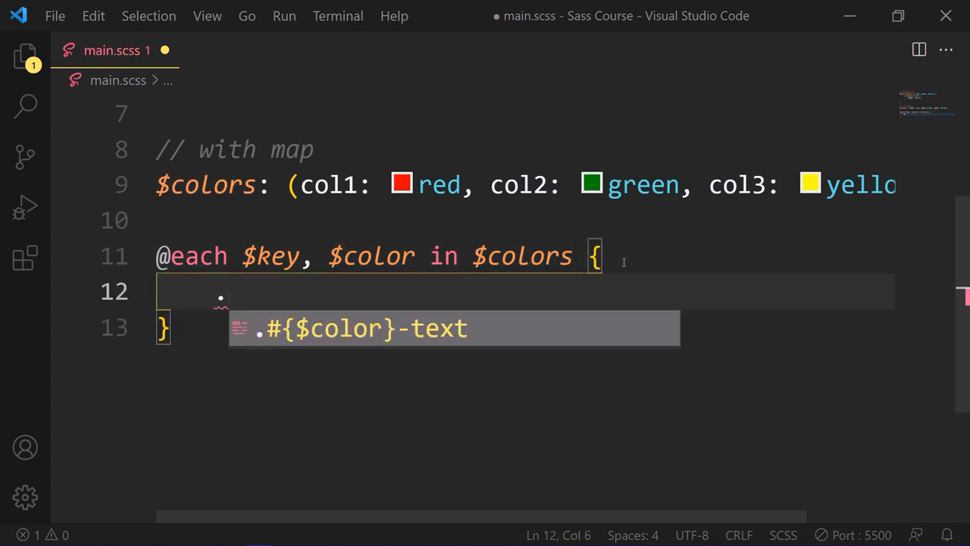
type(".#{$color}-text {")
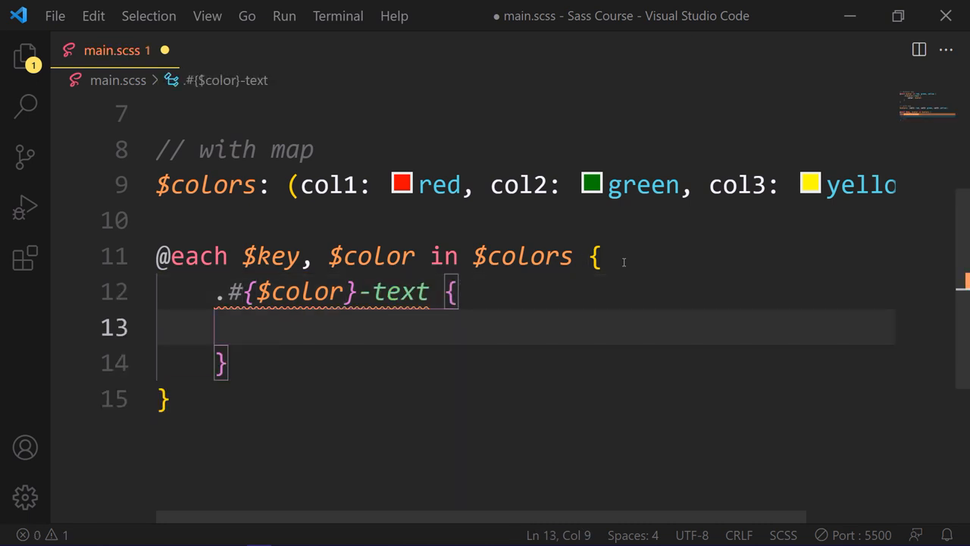
type("color: $color;")
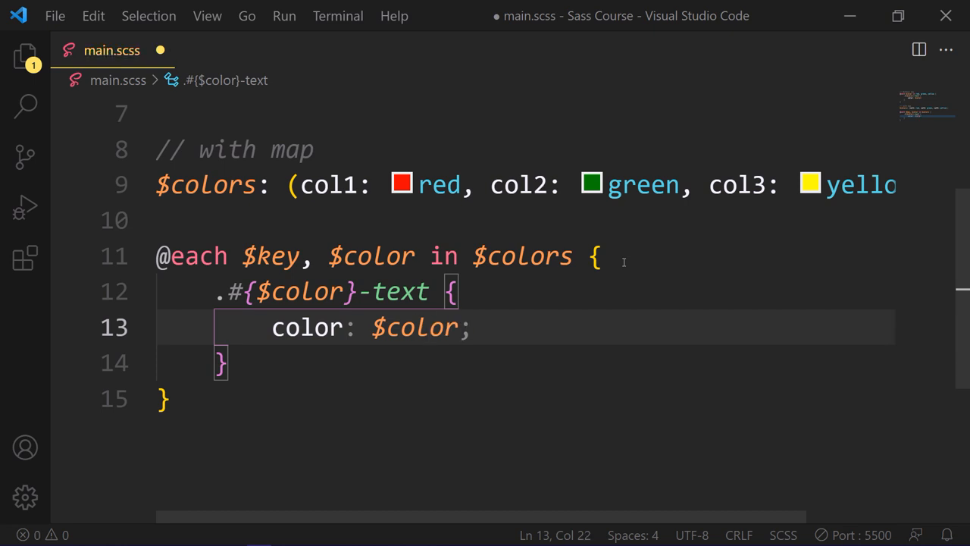
mouse_move(634, 361)
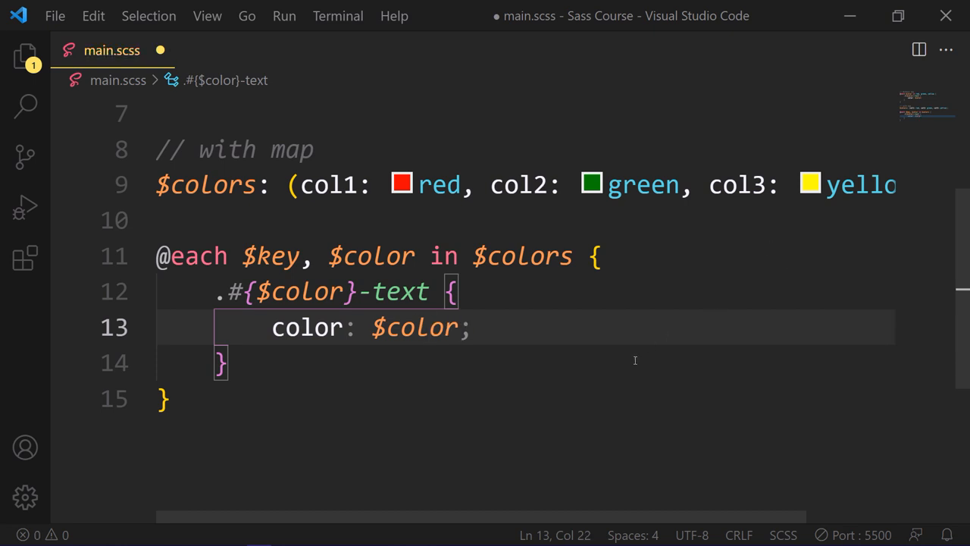
mouse_move(579, 388)
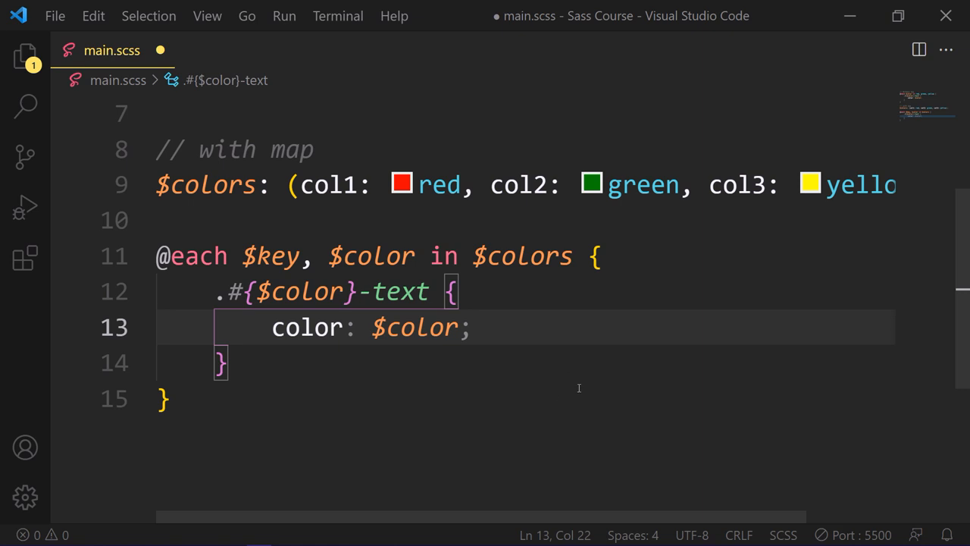
mouse_move(633, 358)
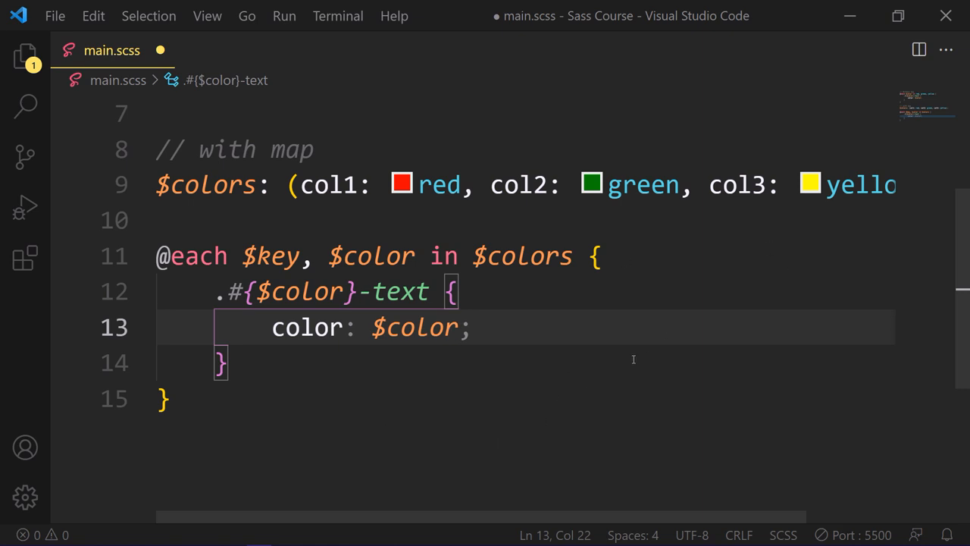
Add a comment showing how the above code will be converted into CSS.
type("// a")
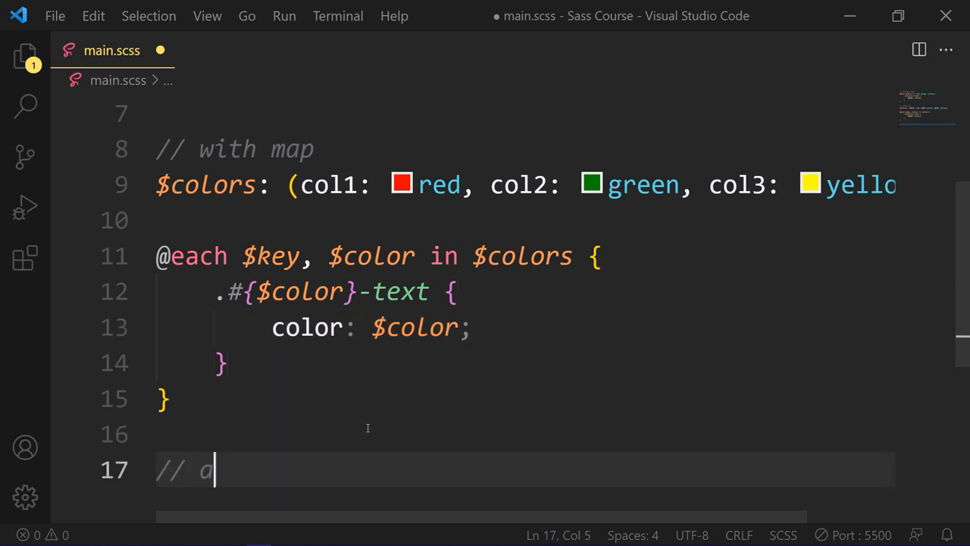
type("bove code will converted into css li")
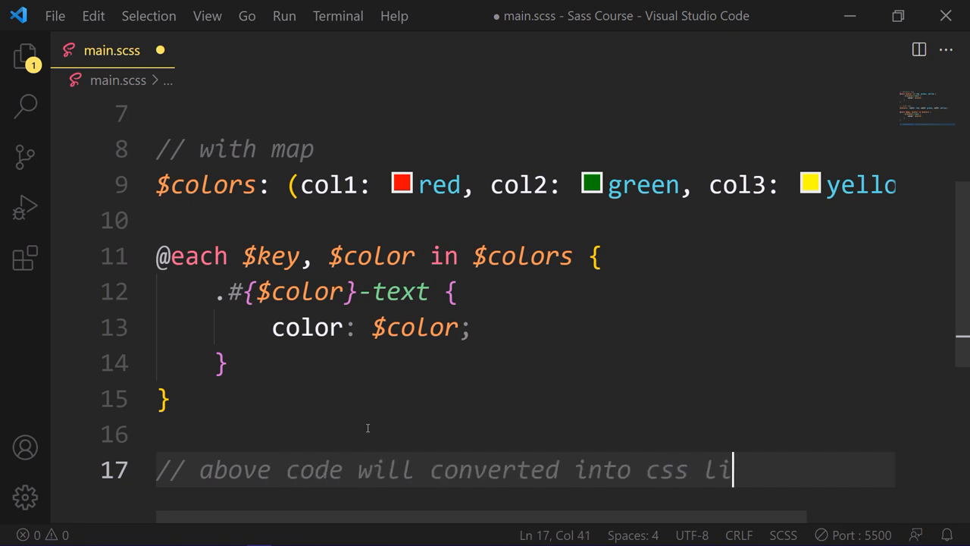
scroll("down", 3)
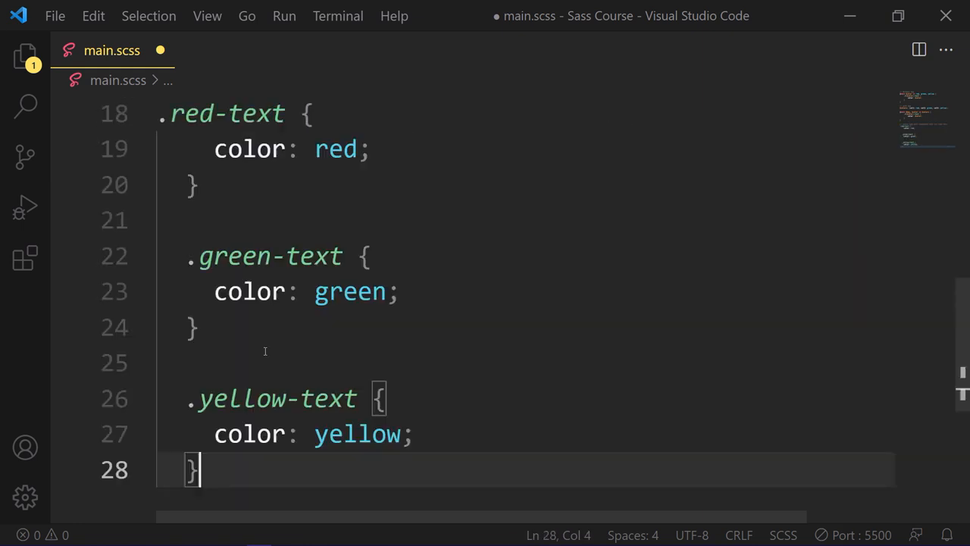
scroll("up", 3)
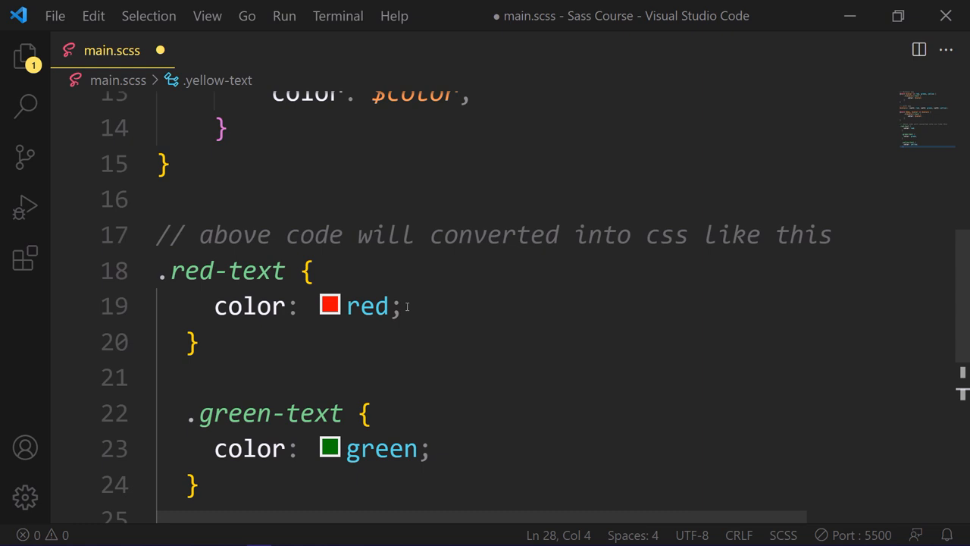
scroll("down", 3)
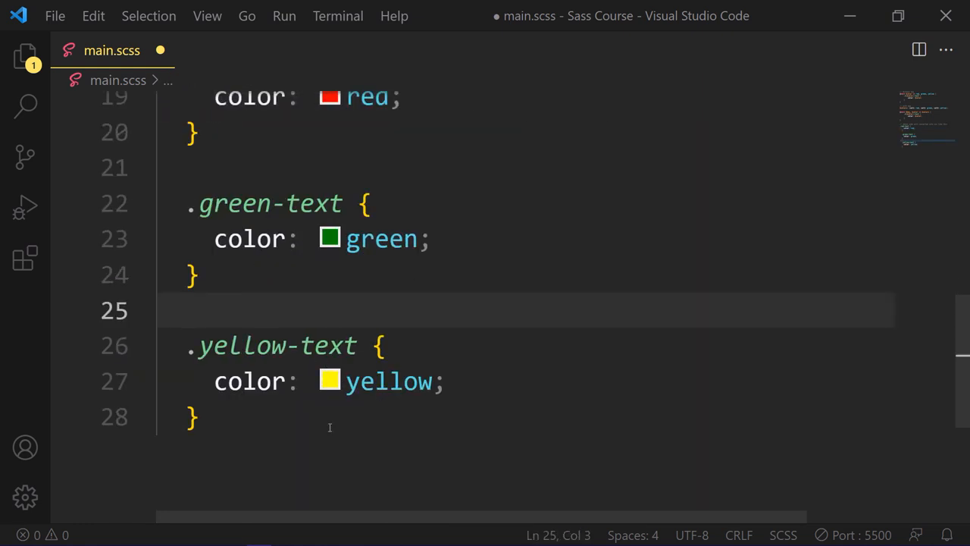
scroll("up", 3)
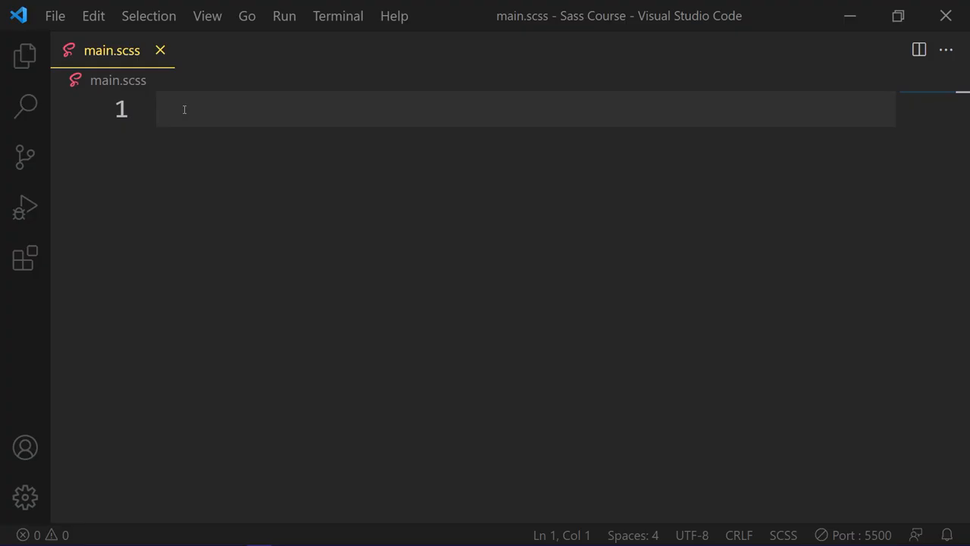
left_click(160, 109)
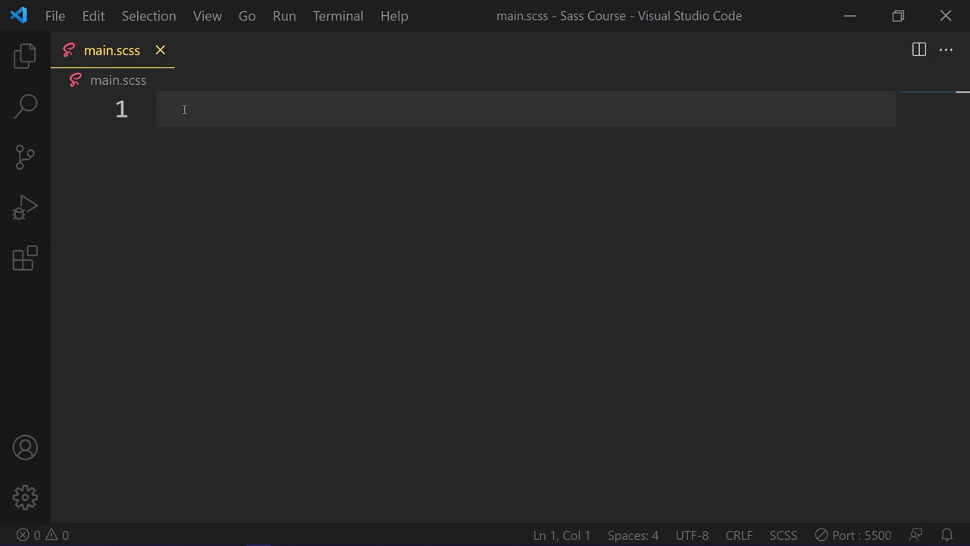
type("$i: 1;")
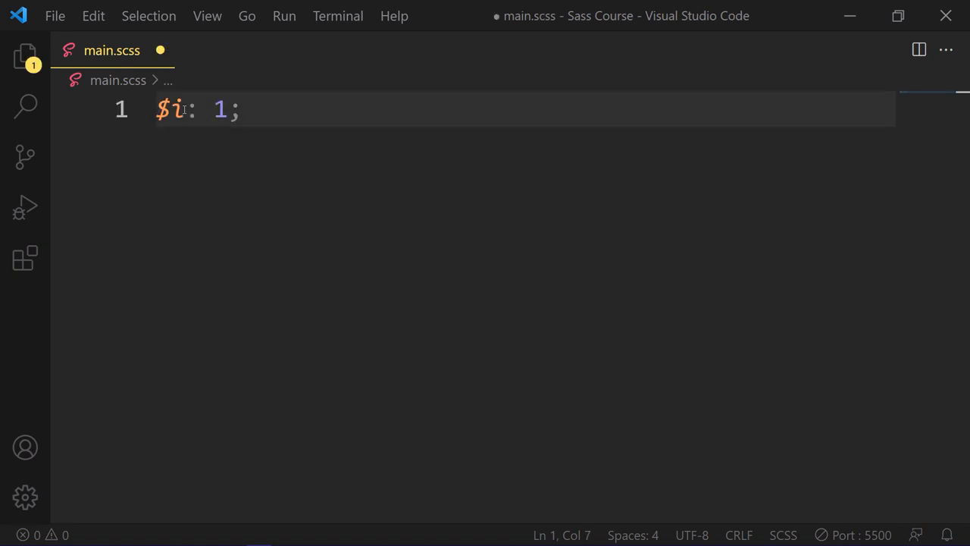
type("@while $i {")
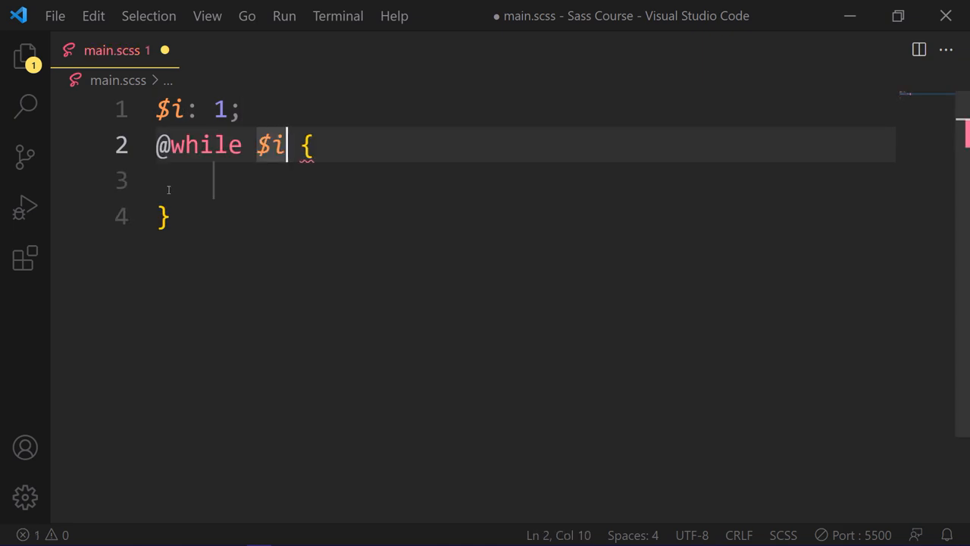
type("< 6")
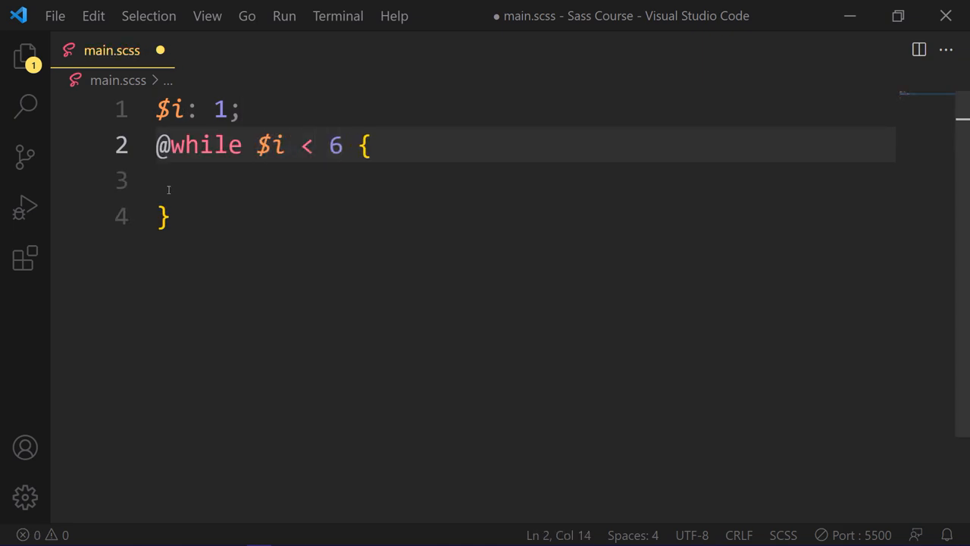
Generate .text-#{$i} rules sized 10px * $i, increment $i by 1, then go to index.html.
type(".tex")
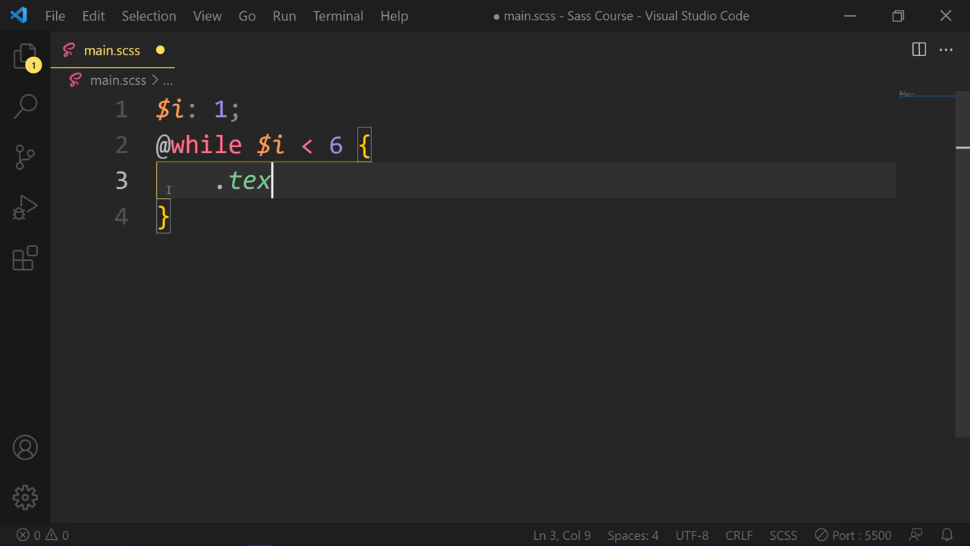
type("t-#{$i} {font-size: 10px * $i;}")
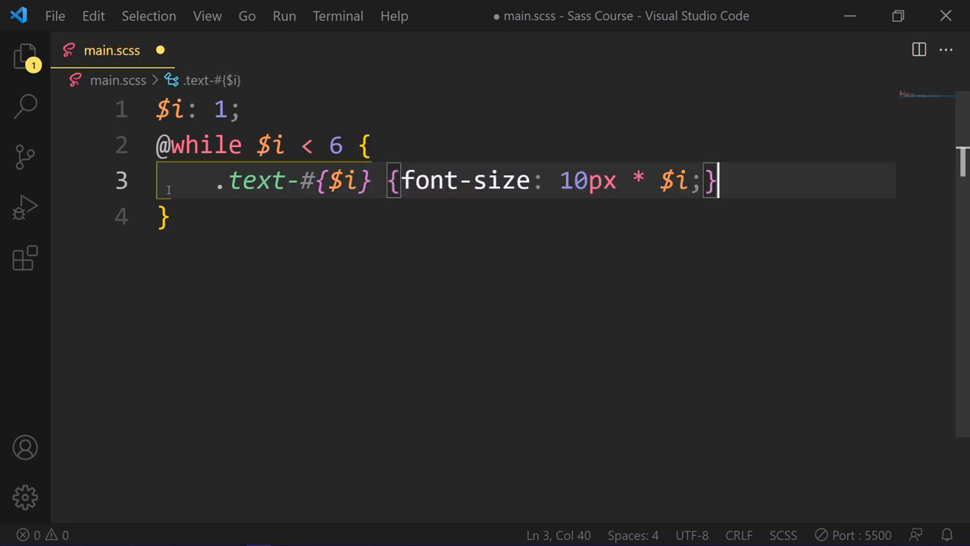
type("$")
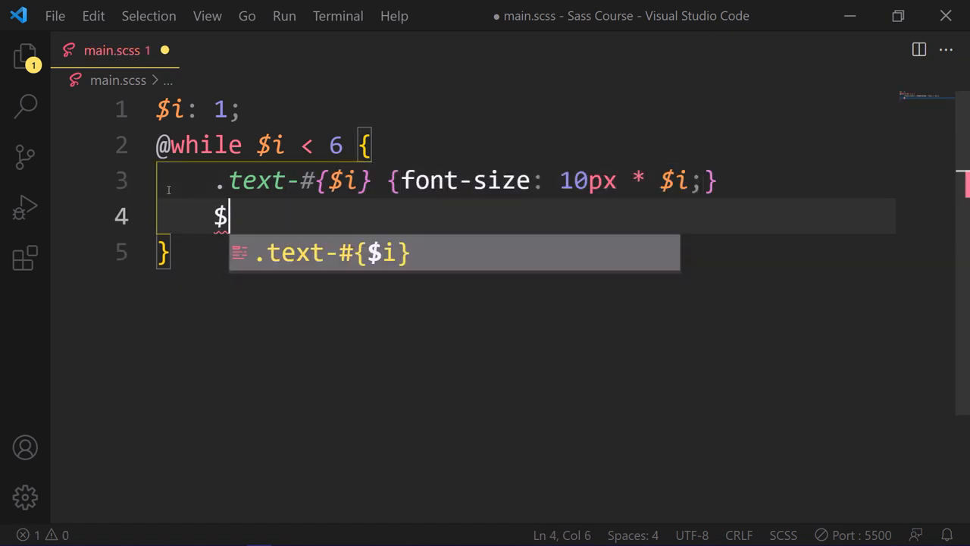
type("i: $i + 1;")
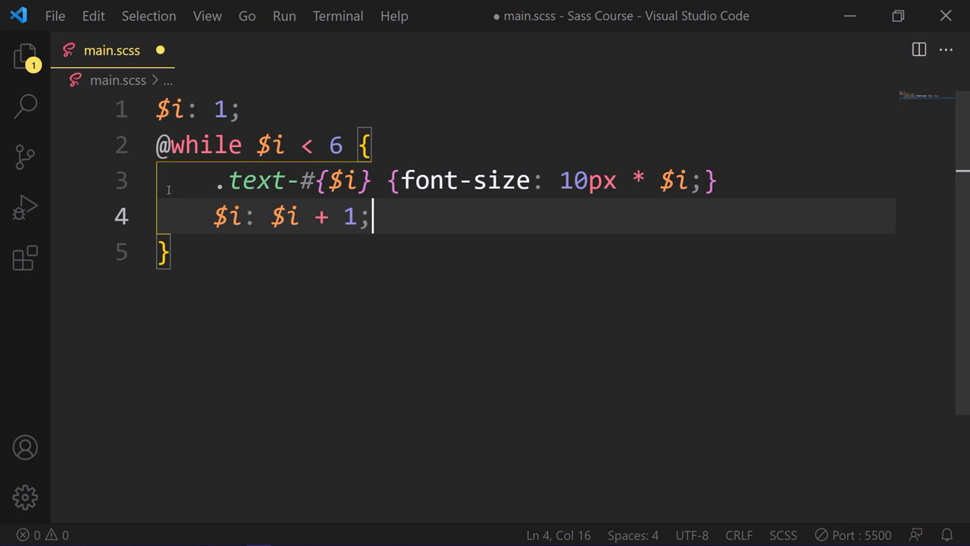
left_click(239, 50)
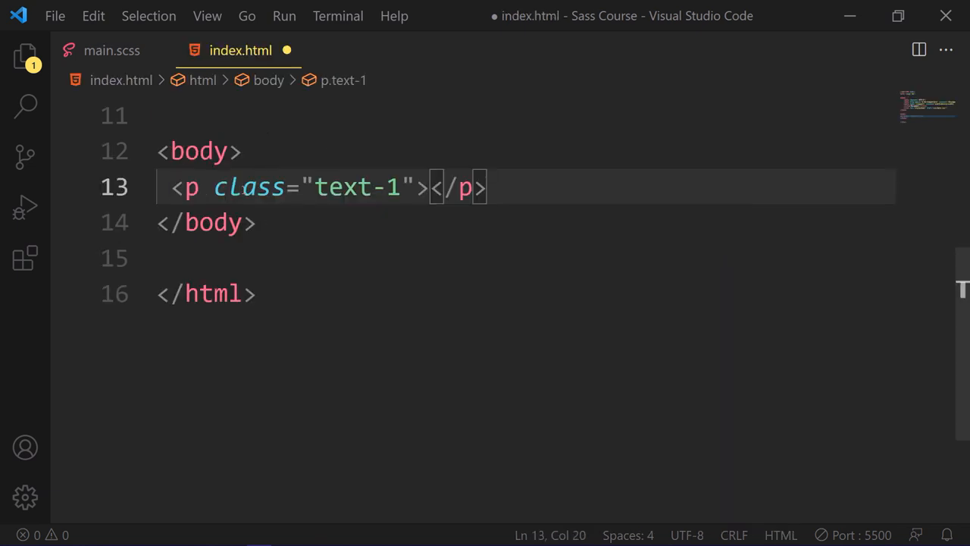
Add Text1 content using the new text classes in index.html.
type("Text1")
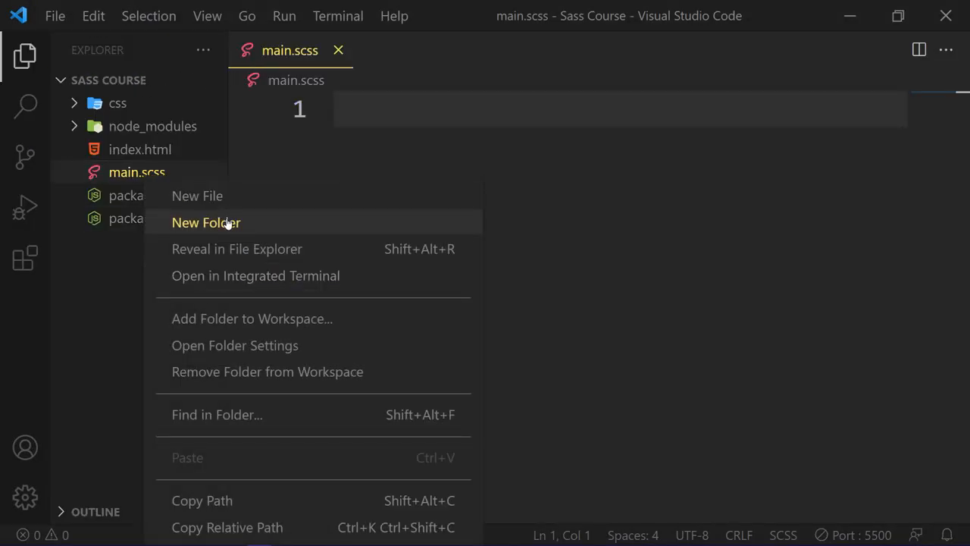
Create a new sass folder in the project and move main.scss into it.
left_click(207, 222)
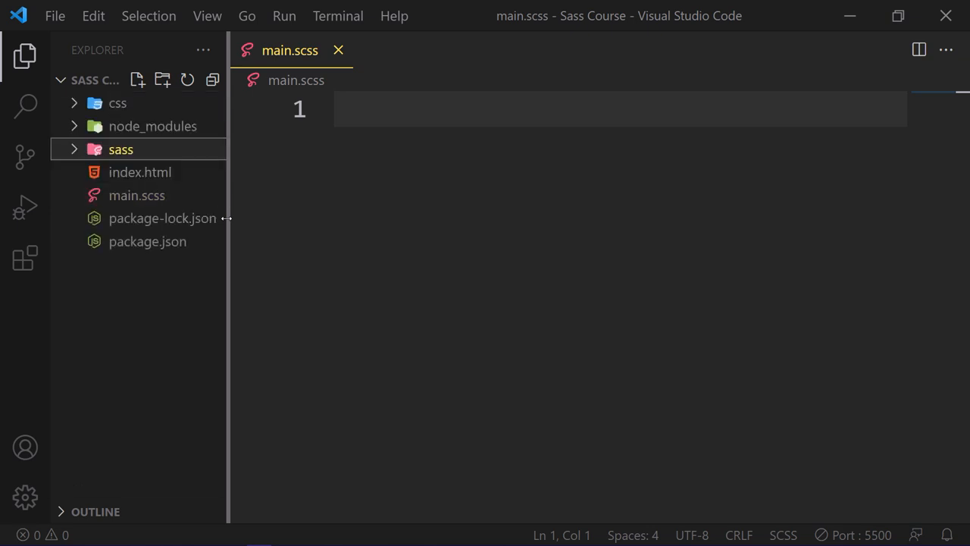
mouse_move(119, 150)
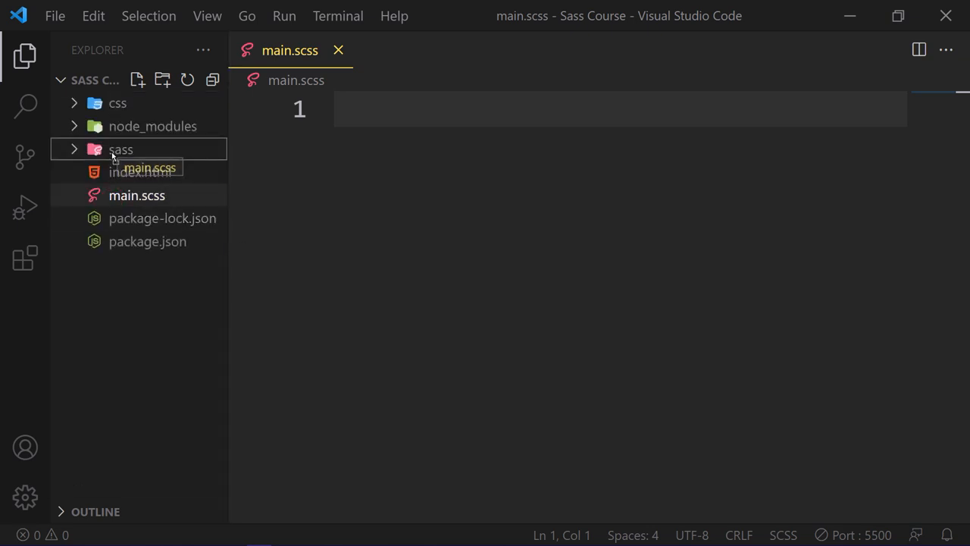
left_click(74, 150)
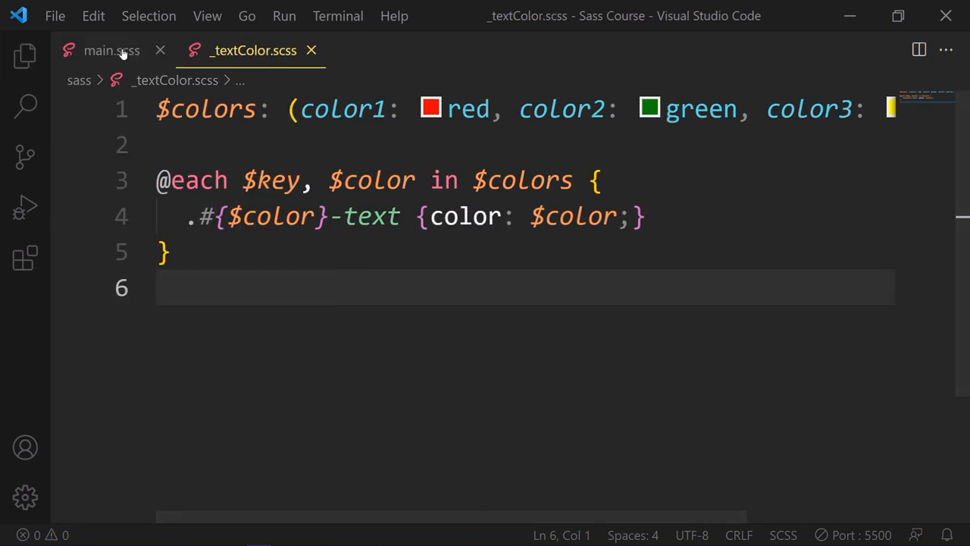
Import the ./textColor partial in main.scss and add red-text and green-text paragraphs in index.html.
left_click(112, 50)
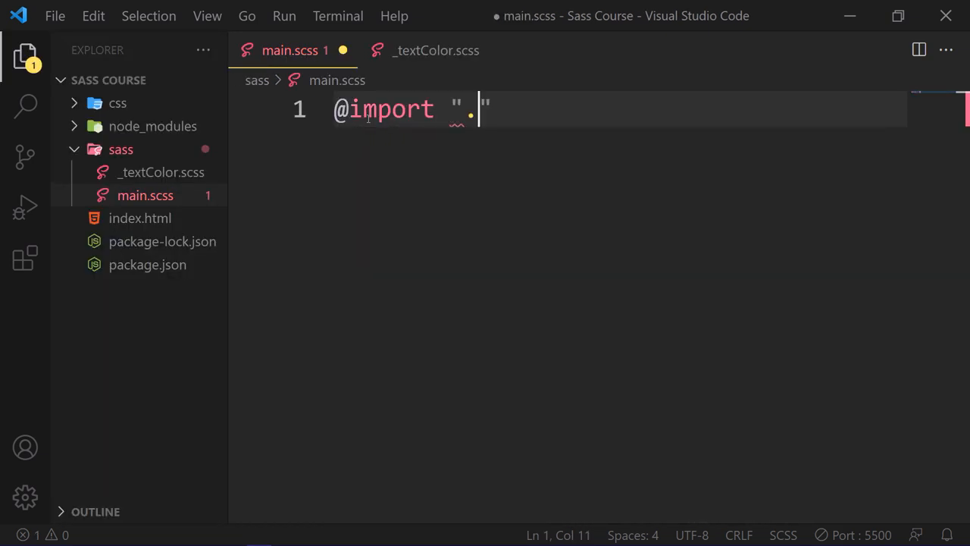
type("/textColor")
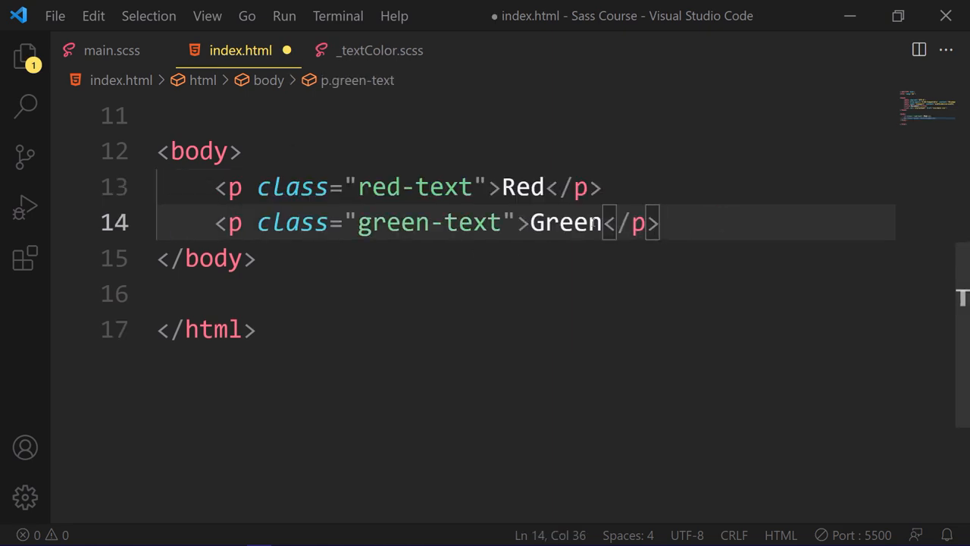
double_click(412, 188)
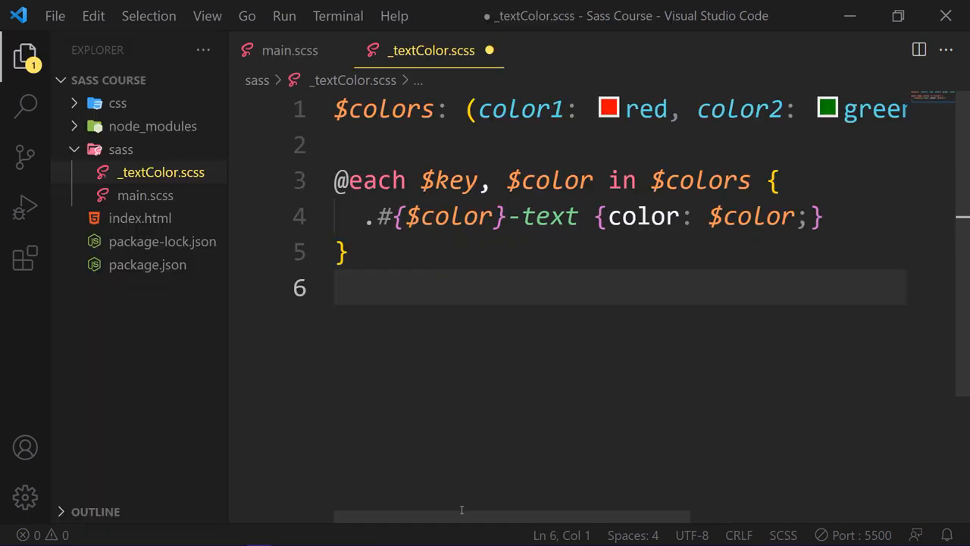
left_click(147, 263)
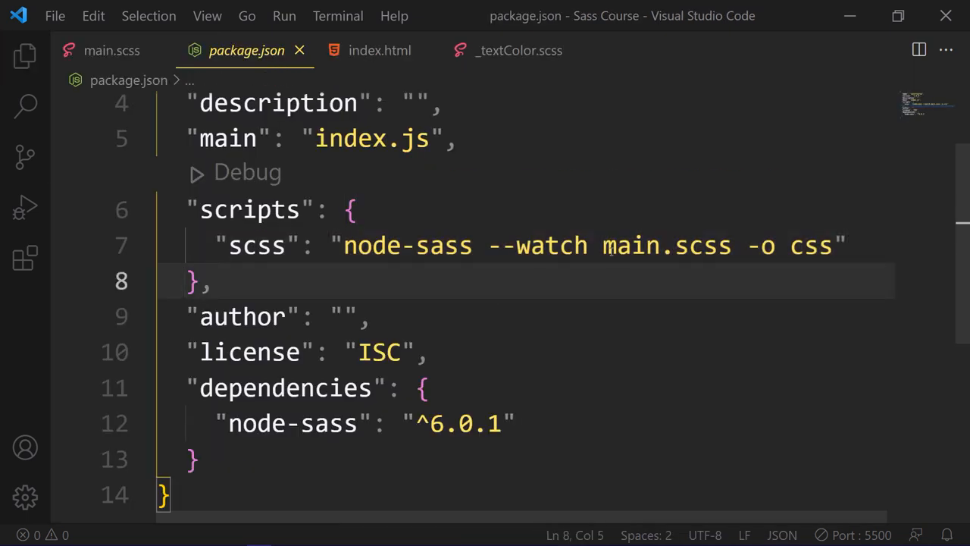
Point the scss script at the sass folder instead of main.scss and start a new terminal.
key("Backspace")
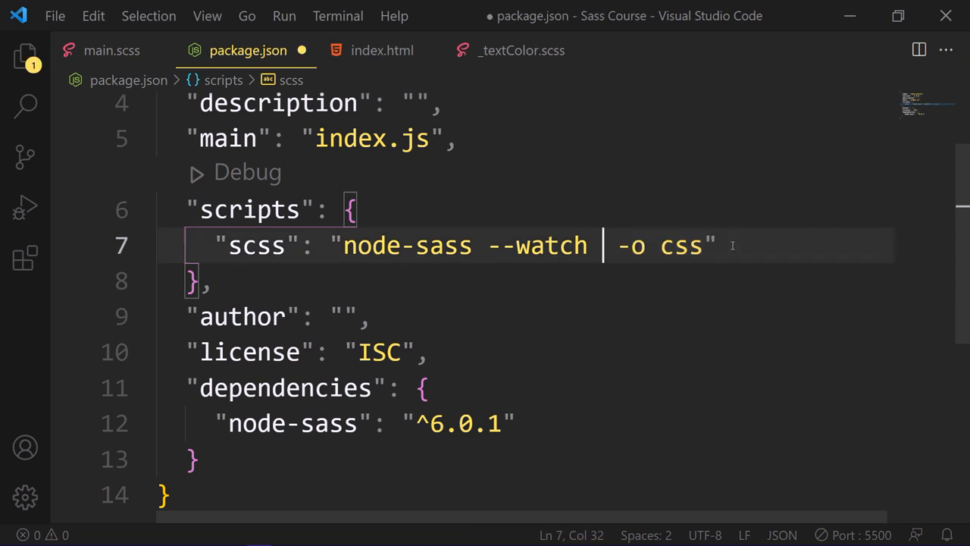
type("sass")
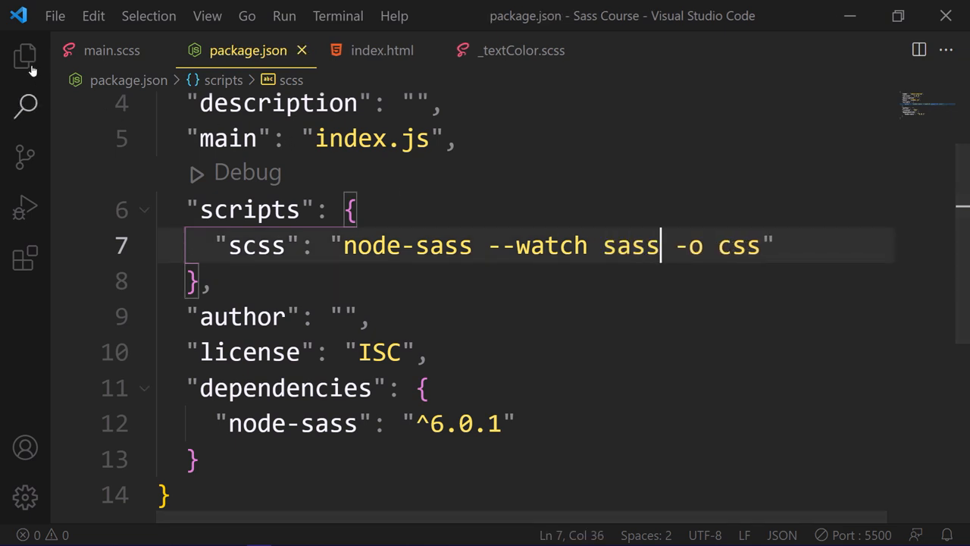
left_click(25, 54)
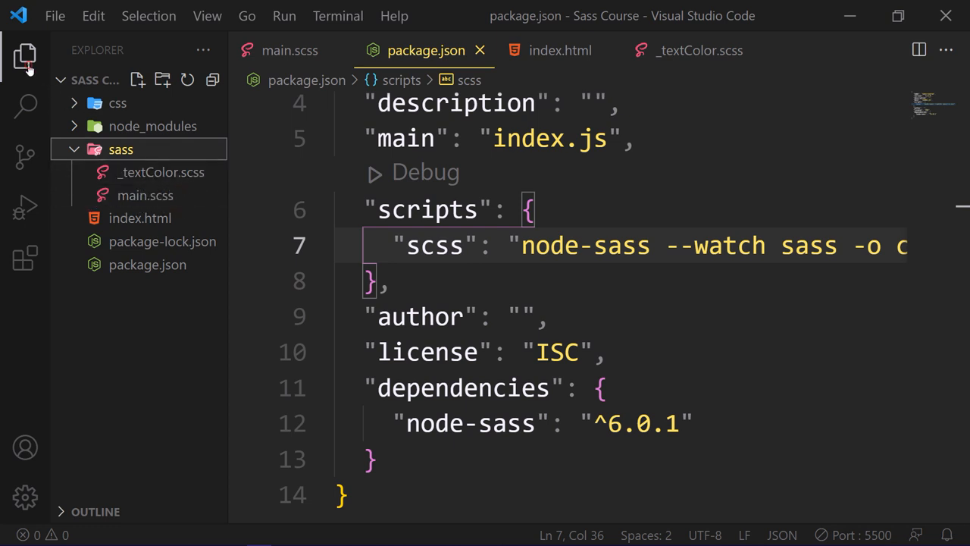
left_click(25, 56)
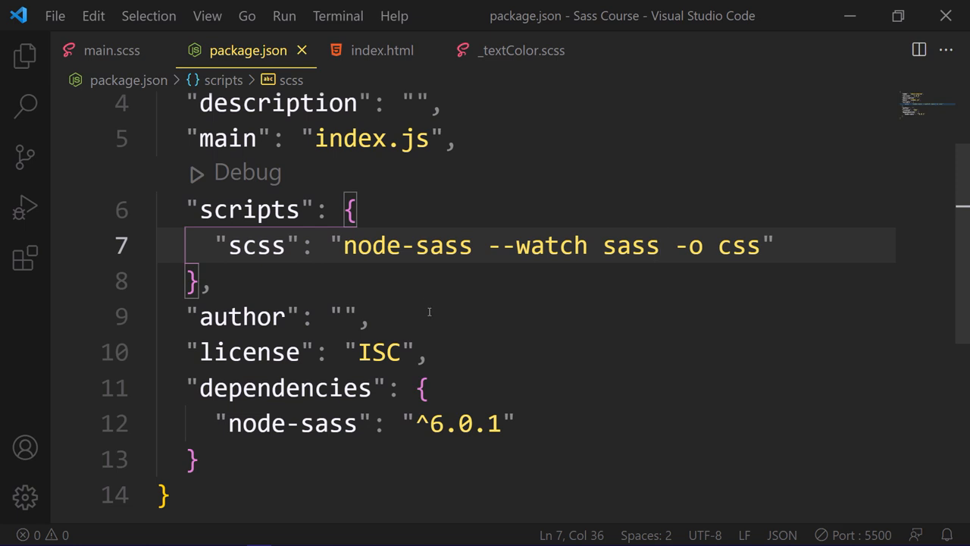
mouse_move(421, 283)
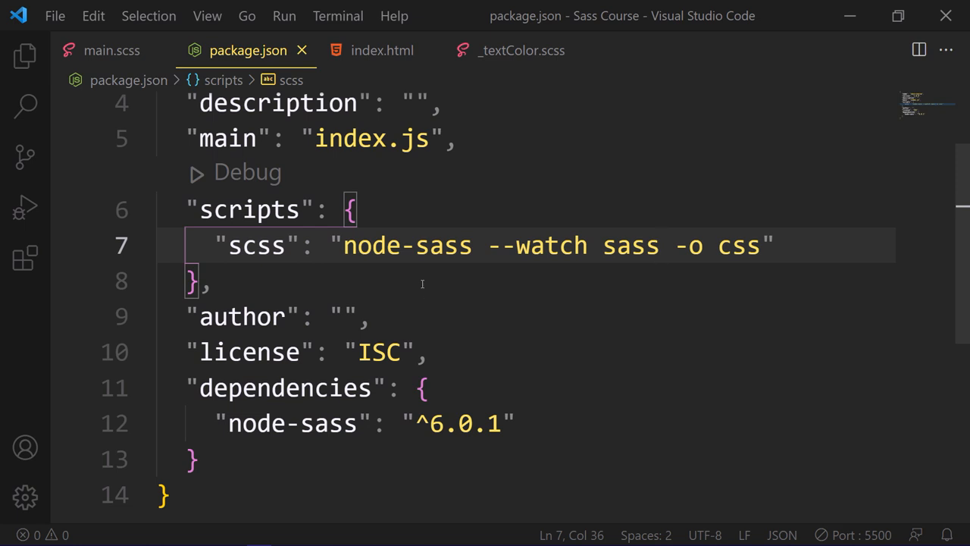
left_click(24, 56)
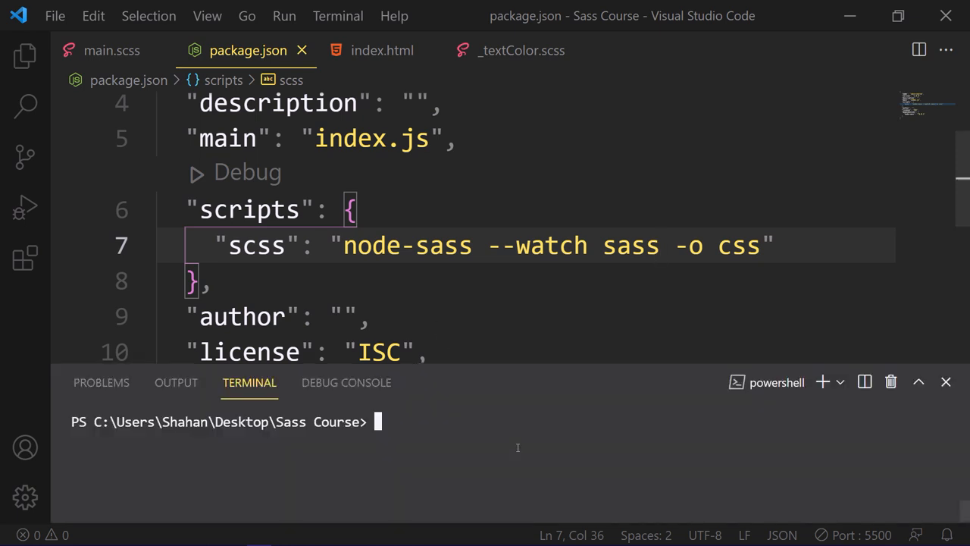
Run npm run scss in the terminal to start watching the sass folder.
type("npm run scss")
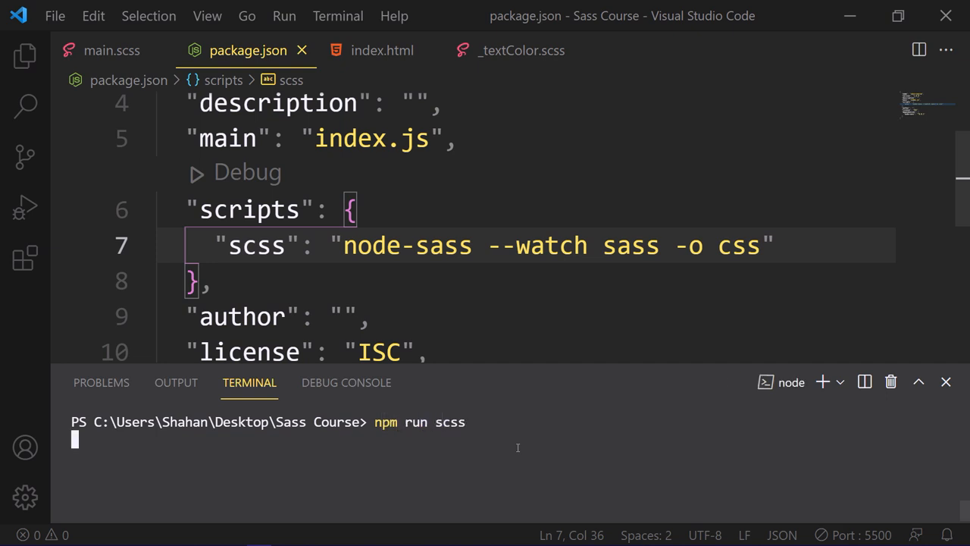
left_click(382, 51)
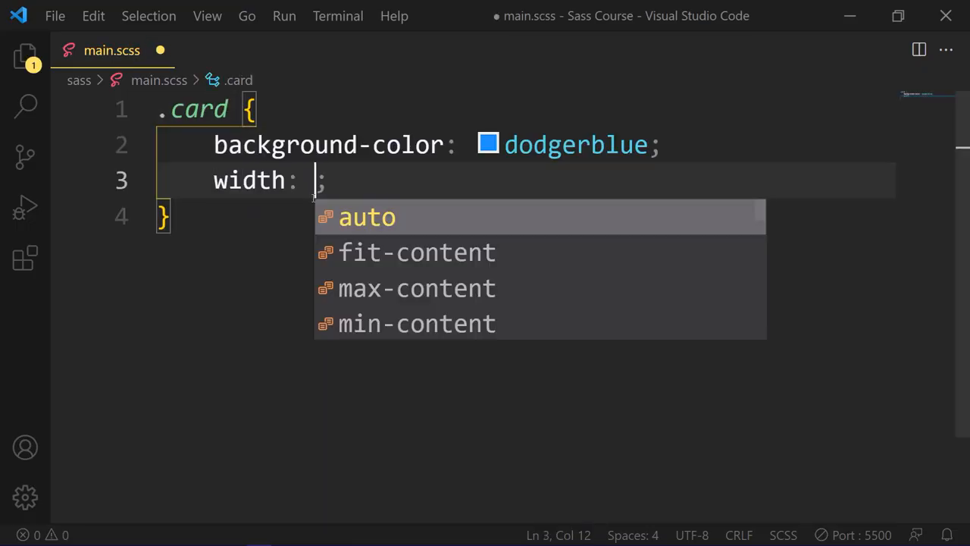
left_click(240, 50)
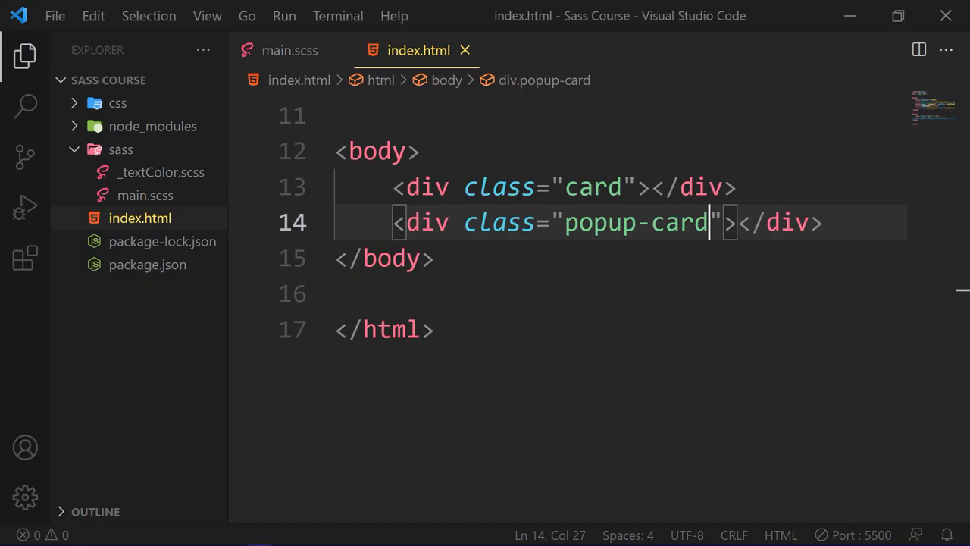
left_click(290, 50)
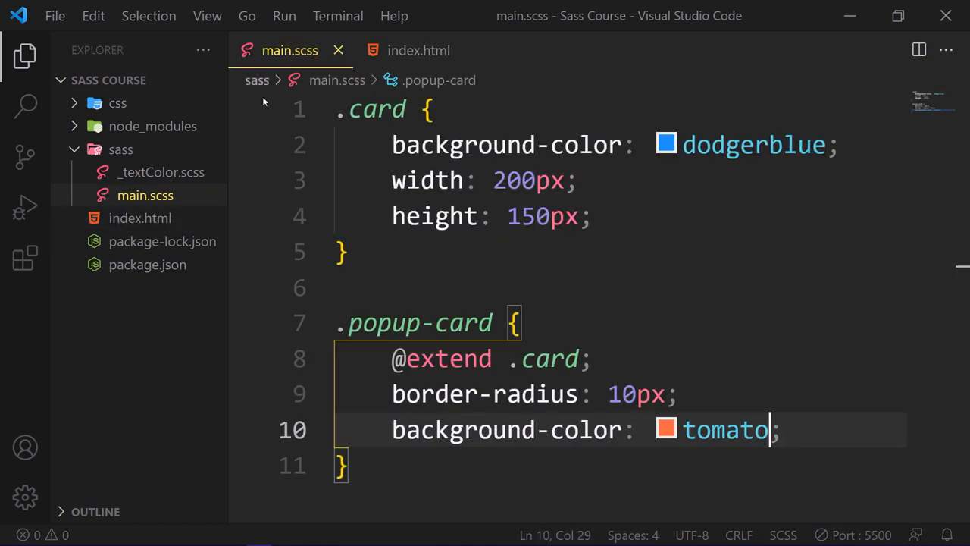
left_click(25, 54)
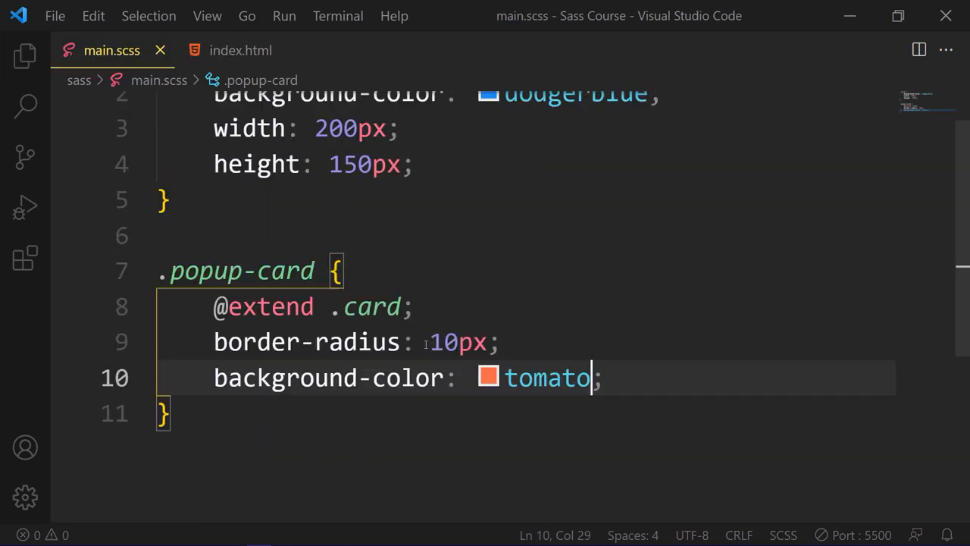